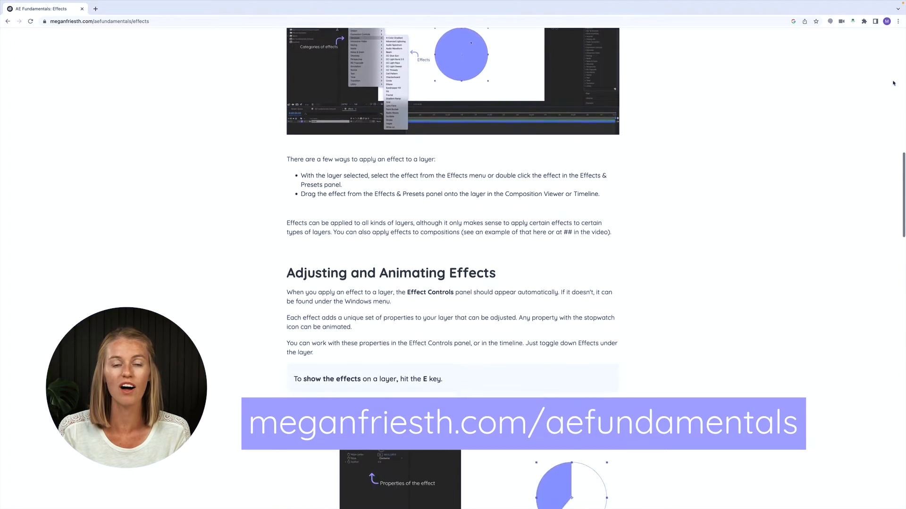
- Scroll the effects guide down to the Adjusting and Animating Effects section
{"action": "scroll", "scroll_direction": "down", "scroll_amount": 3}
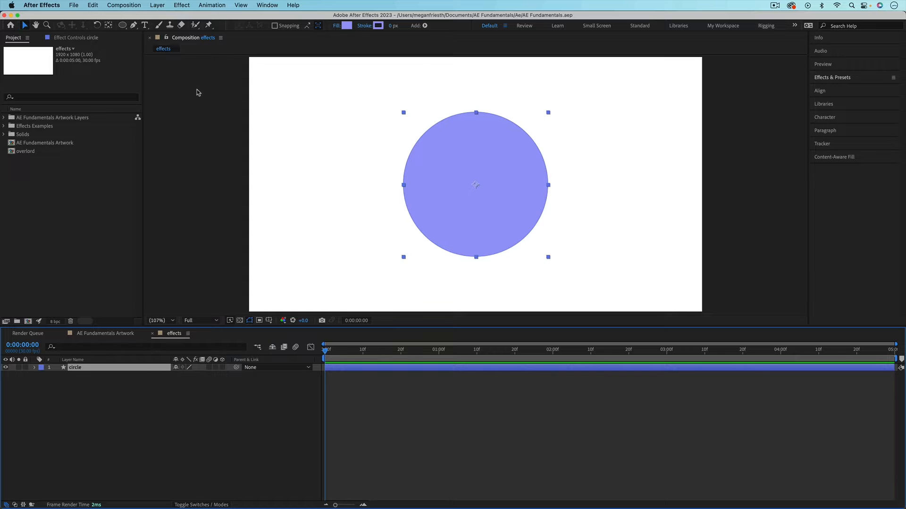
- Browse the Effect menu categories and expand the Effects & Presets panel
{"action": "left_click", "coordinate": [181, 4]}
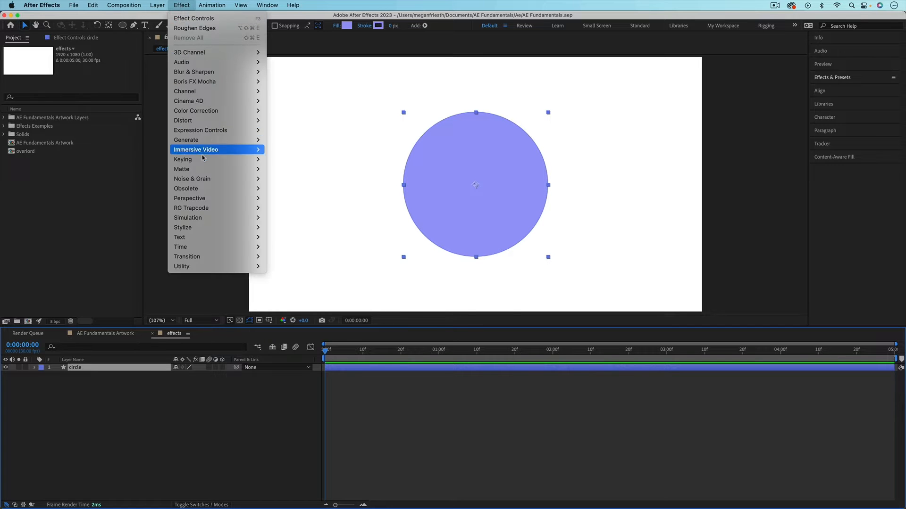
{"action": "mouse_move", "coordinate": [182, 159]}
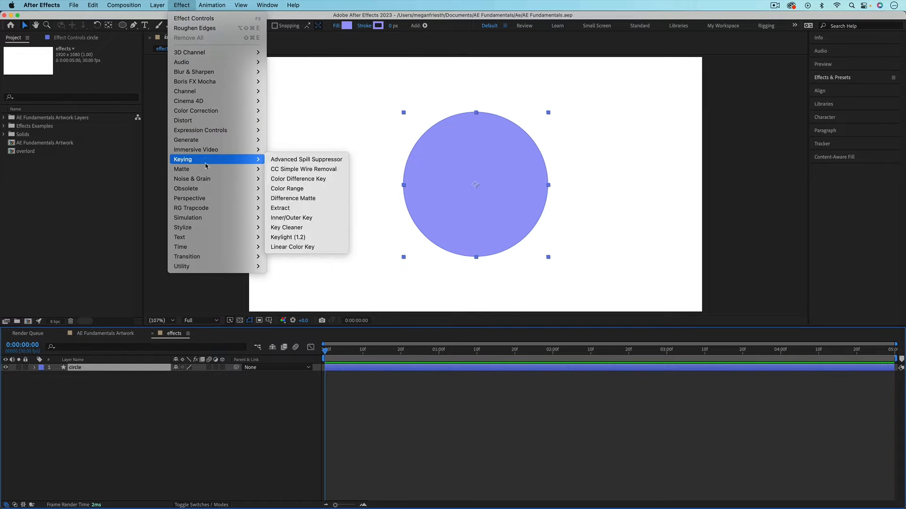
{"action": "mouse_move", "coordinate": [185, 139]}
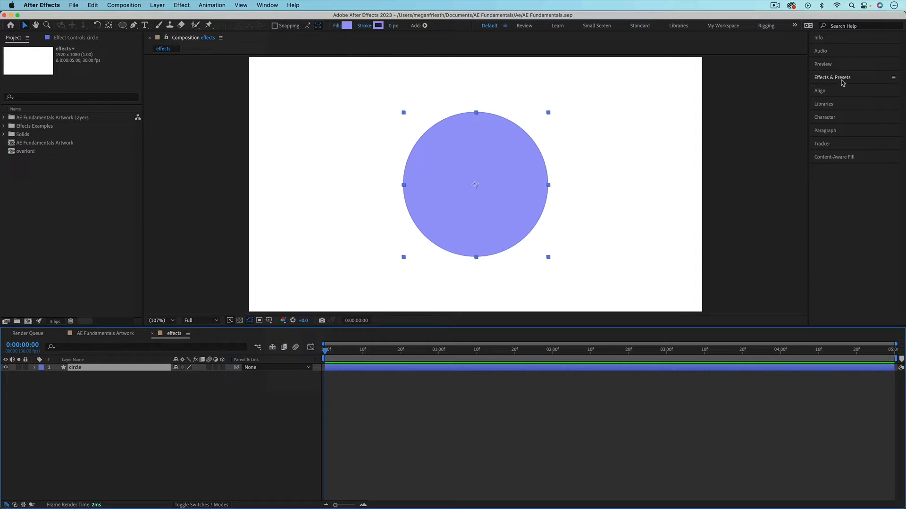
{"action": "left_click", "coordinate": [832, 77]}
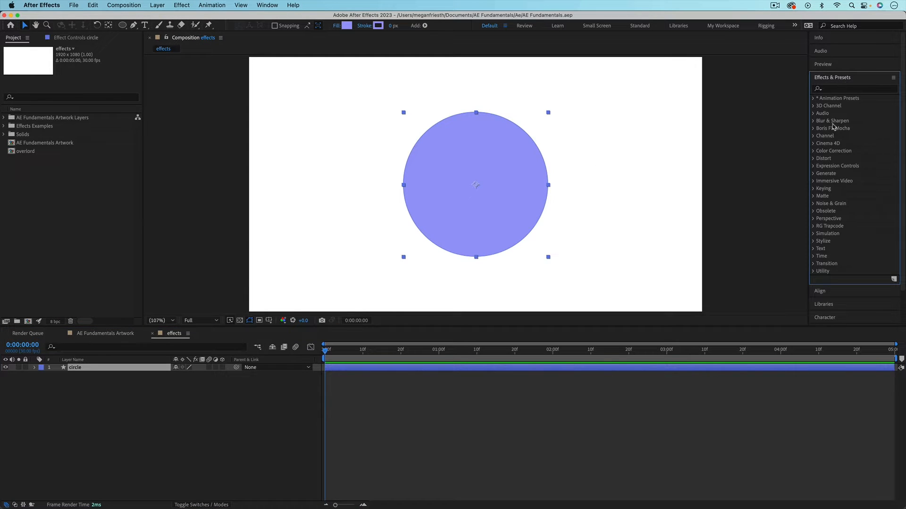
{"action": "left_click", "coordinate": [181, 5]}
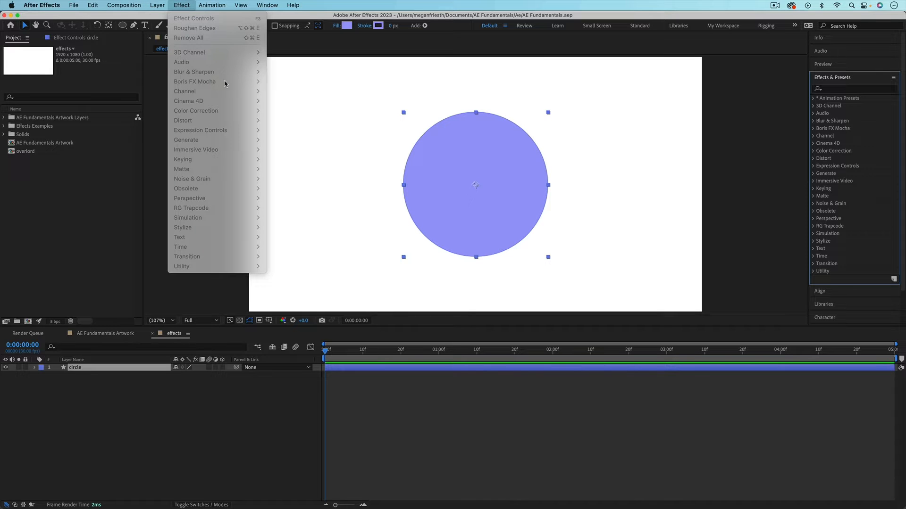
{"action": "mouse_move", "coordinate": [217, 184]}
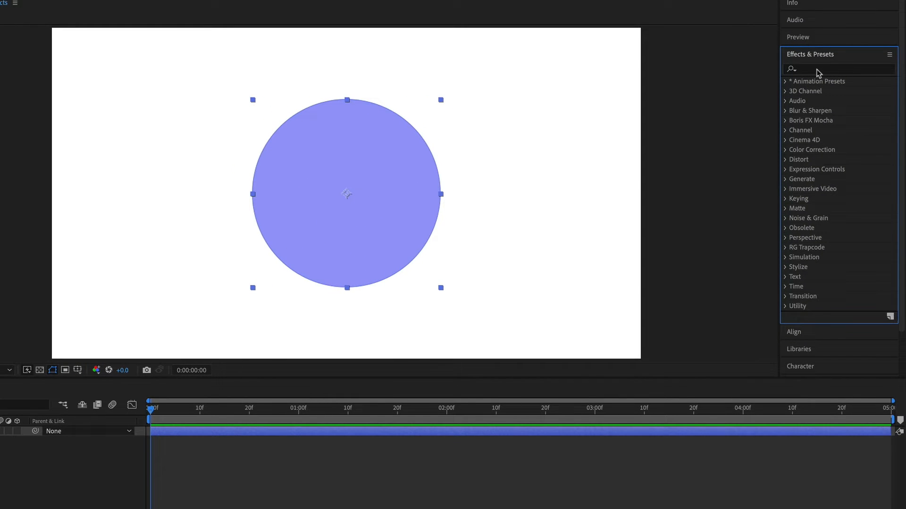
- Search 'radia' in Effects & Presets and apply Radial Wipe to the circle layer
{"action": "left_click", "coordinate": [838, 69]}
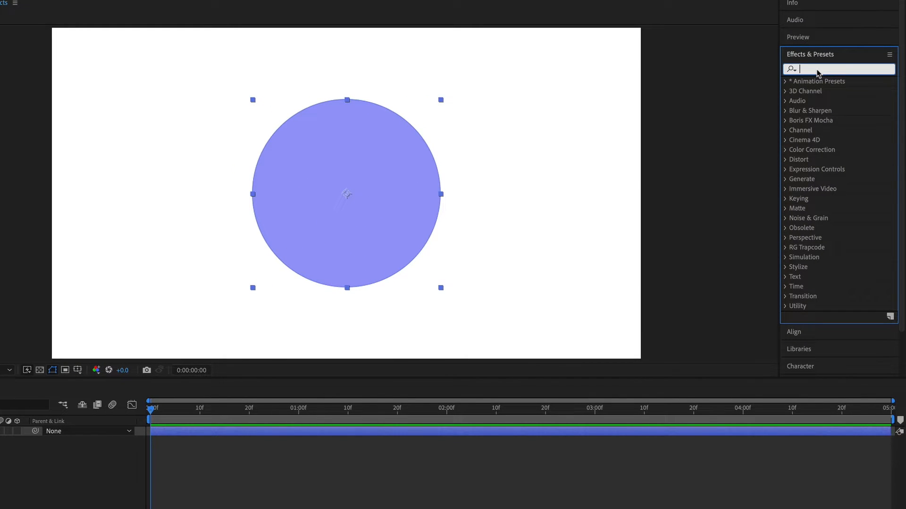
{"action": "mouse_move", "coordinate": [815, 113]}
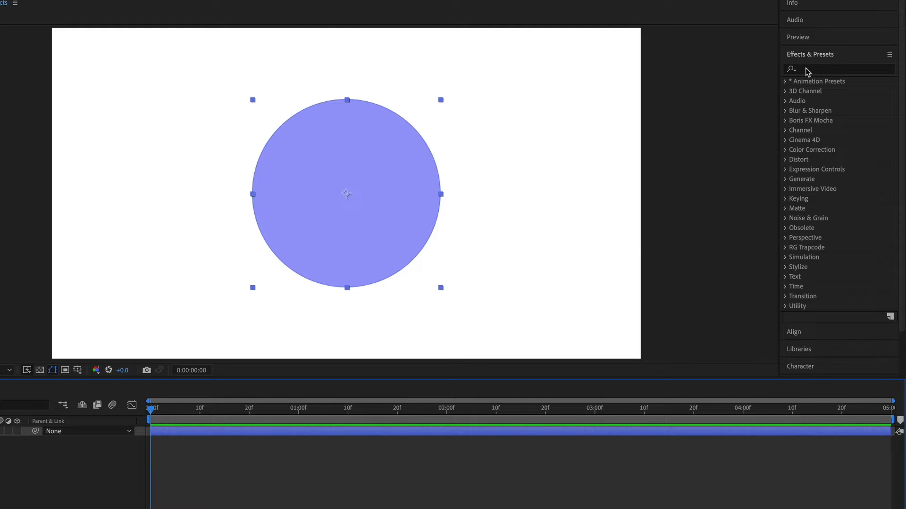
{"action": "type", "text": "radial"}
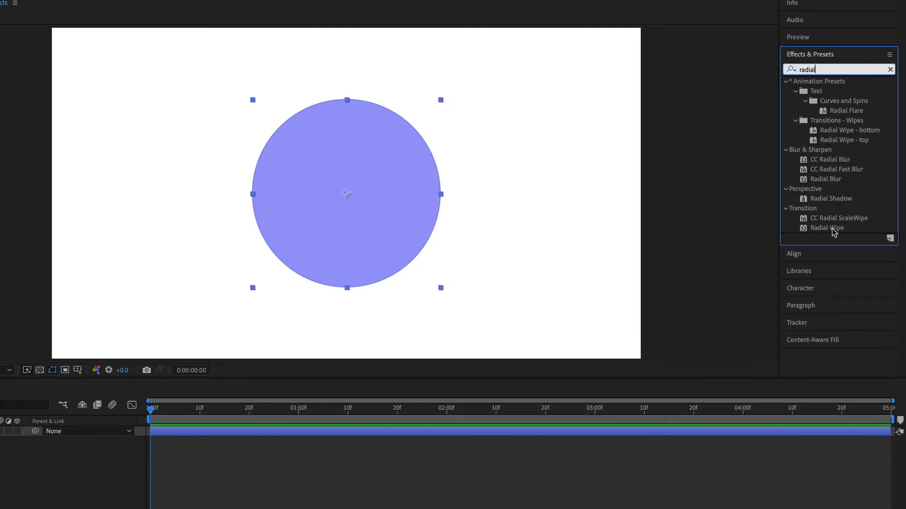
{"action": "left_click", "coordinate": [827, 227]}
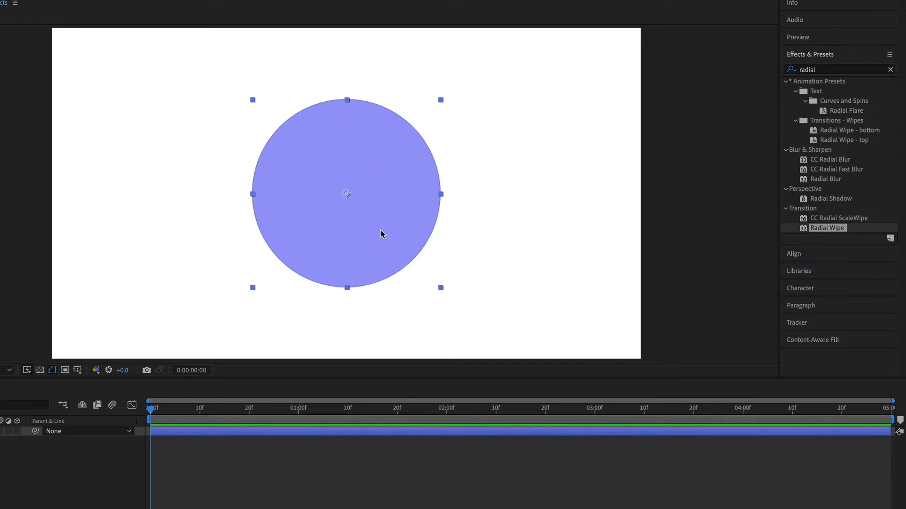
{"action": "key", "text": "cmd+z"}
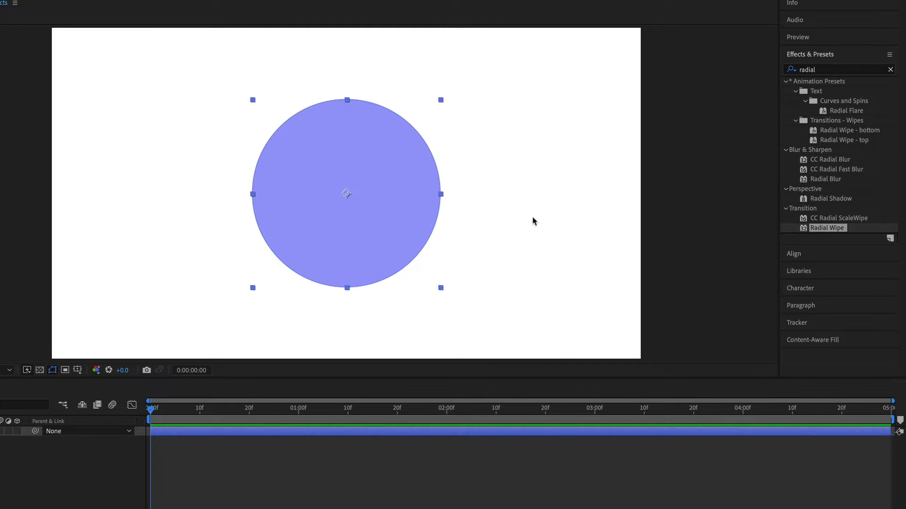
{"action": "double_click", "coordinate": [827, 228]}
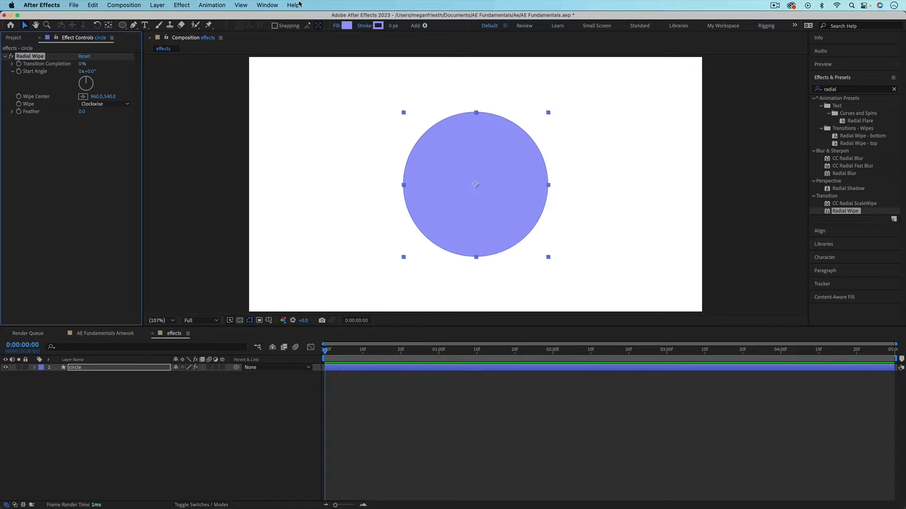
{"action": "left_click", "coordinate": [266, 5]}
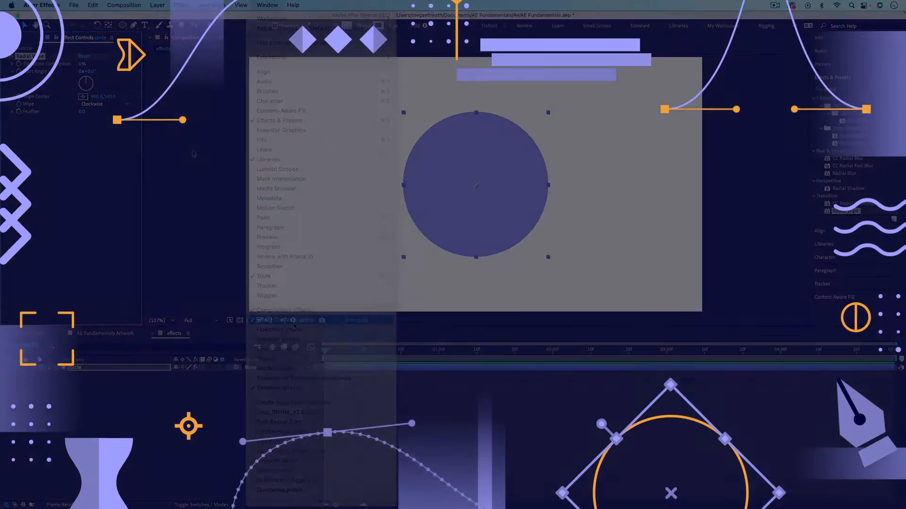
{"action": "left_click", "coordinate": [181, 5]}
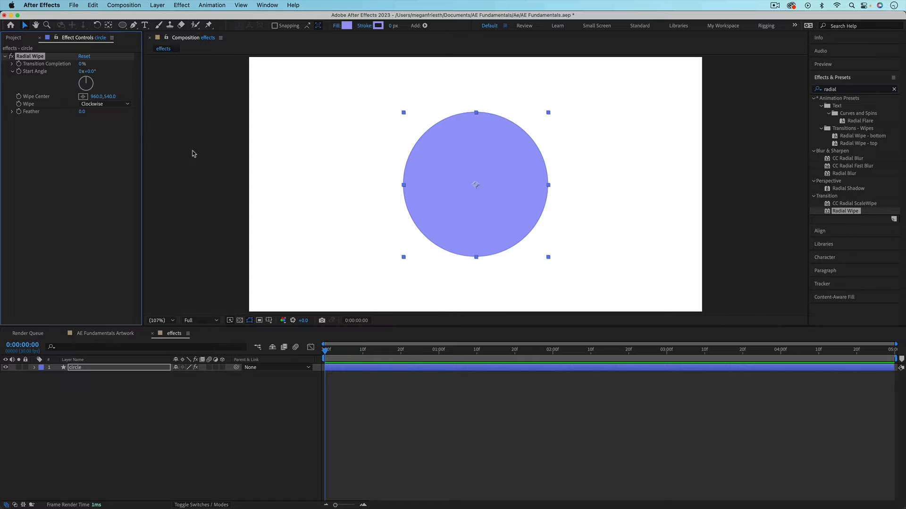
{"action": "mouse_move", "coordinate": [222, 184]}
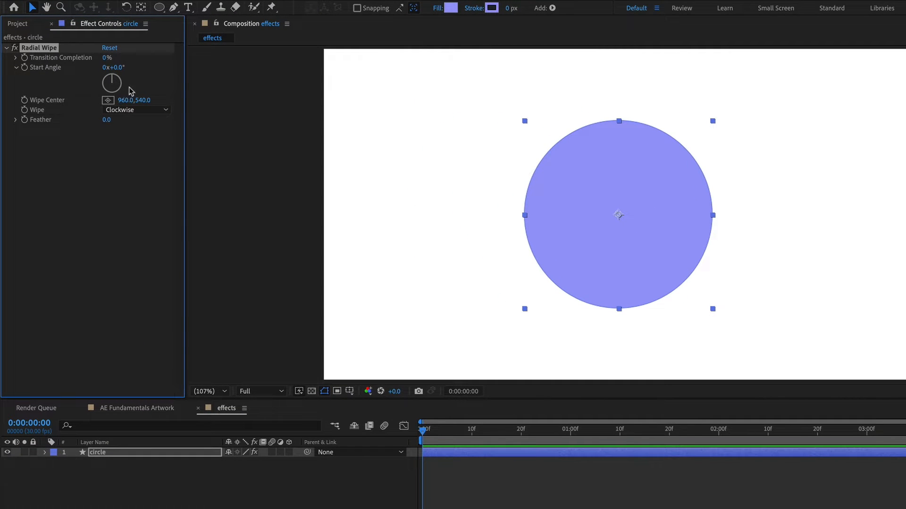
{"action": "mouse_move", "coordinate": [87, 57]}
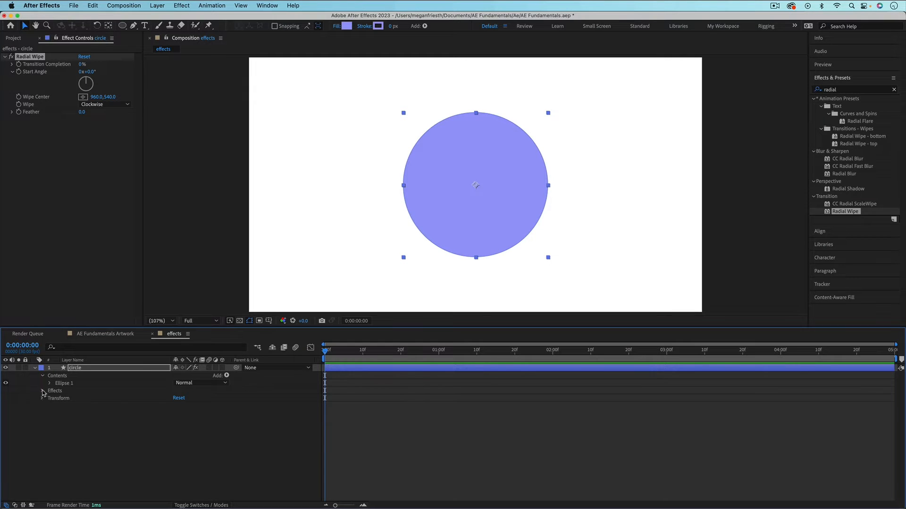
- Twirl open the circle layer to show Radial Wipe's properties in the timeline
{"action": "left_click", "coordinate": [42, 391]}
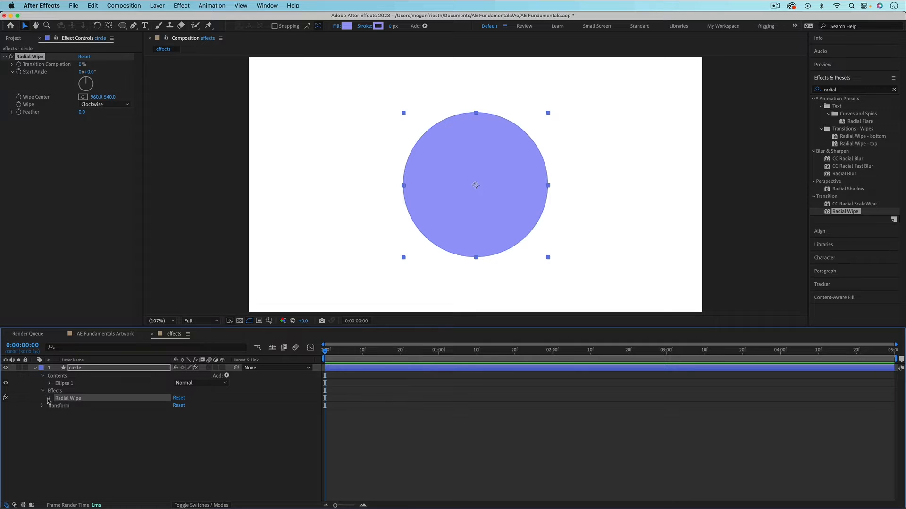
{"action": "left_click", "coordinate": [49, 399]}
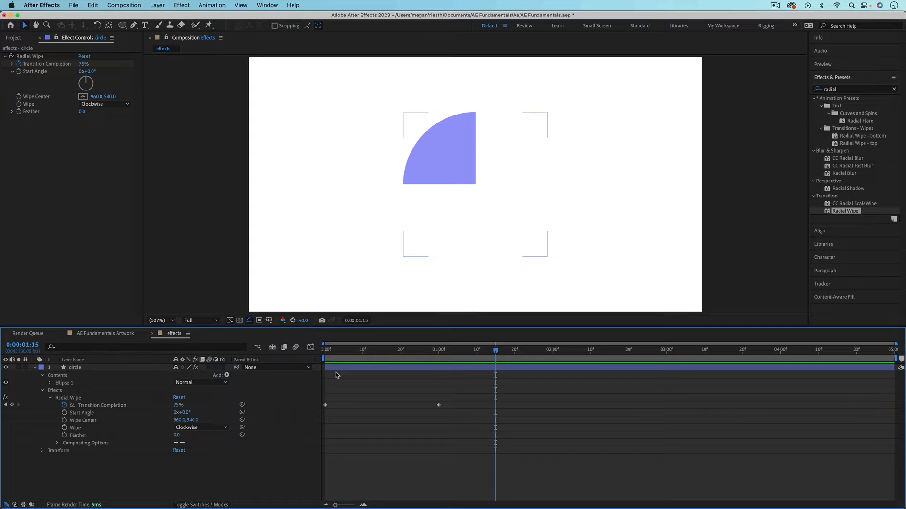
{"action": "mouse_move", "coordinate": [373, 436]}
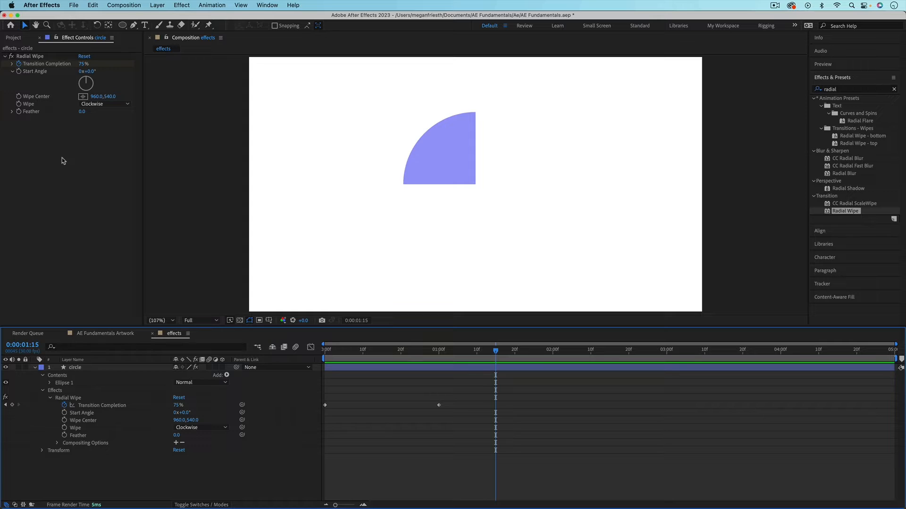
{"action": "mouse_move", "coordinate": [79, 55]}
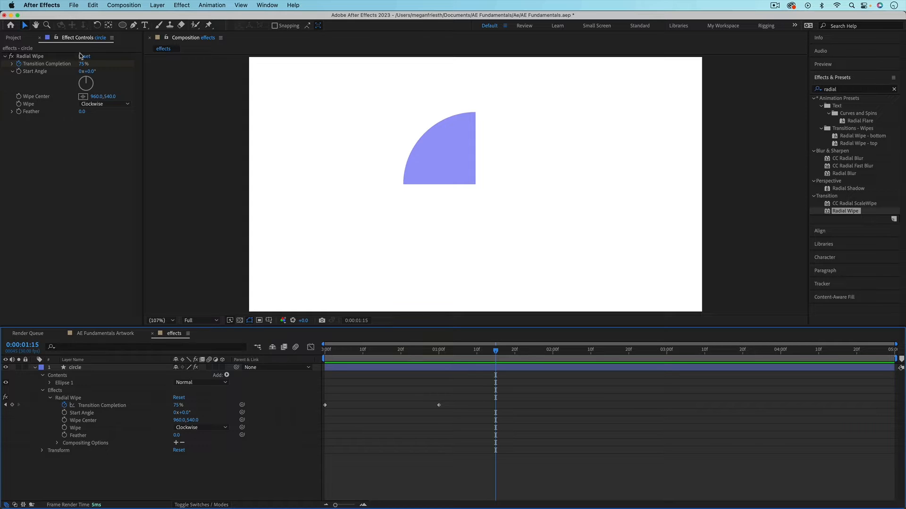
{"action": "mouse_move", "coordinate": [87, 60]}
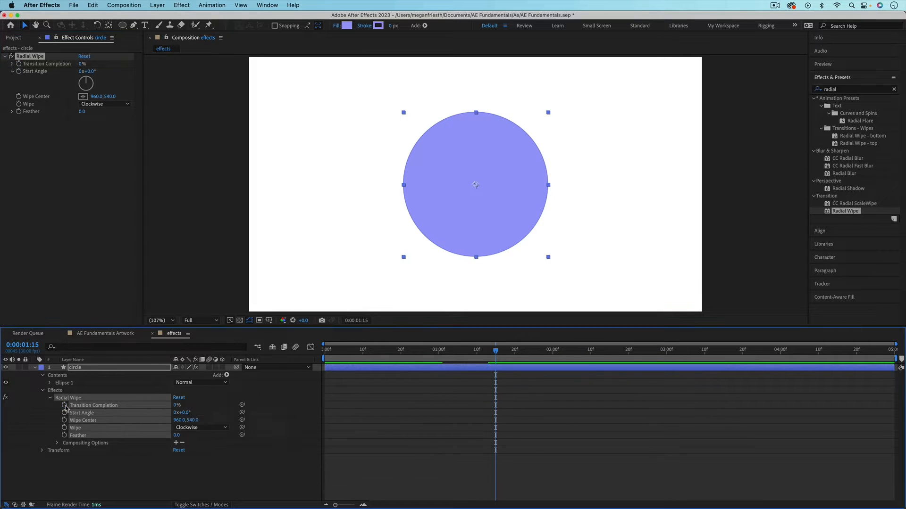
- Set Radial Wipe Transition Completion to 75% and commit the value
{"action": "type", "text": "75"}
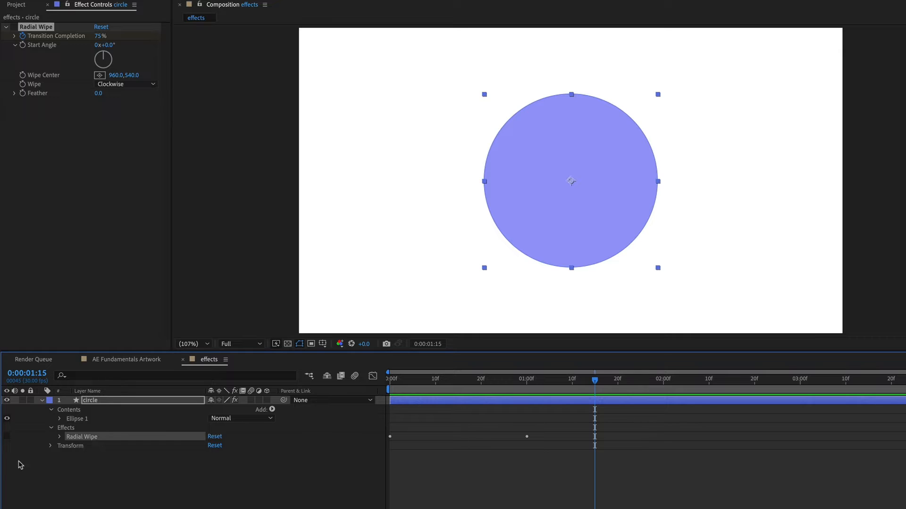
{"action": "left_click", "coordinate": [11, 26]}
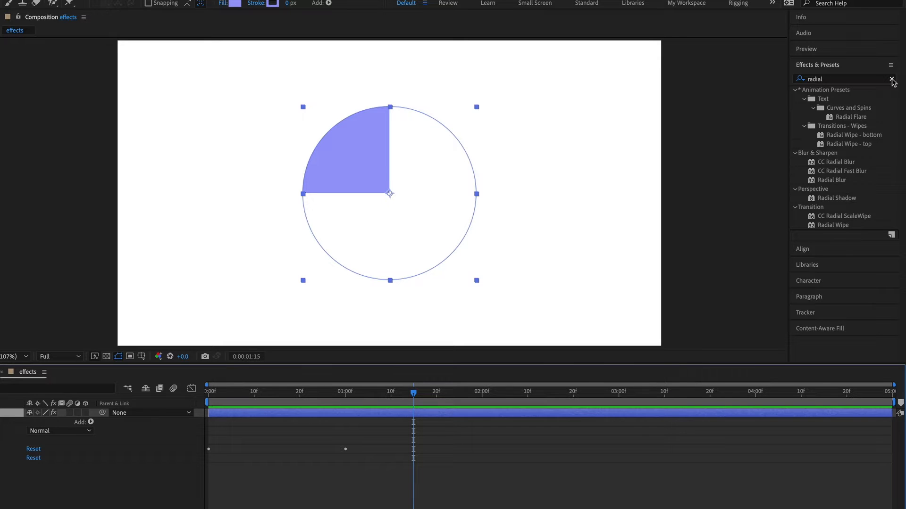
- Clear the effects search and search for 'rough' to find Roughen Edges
{"action": "left_click", "coordinate": [892, 79]}
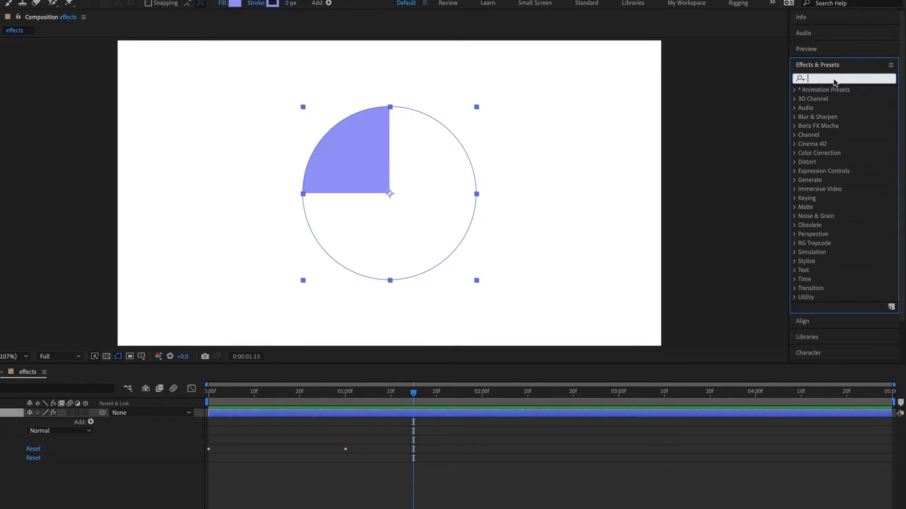
{"action": "type", "text": "rough"}
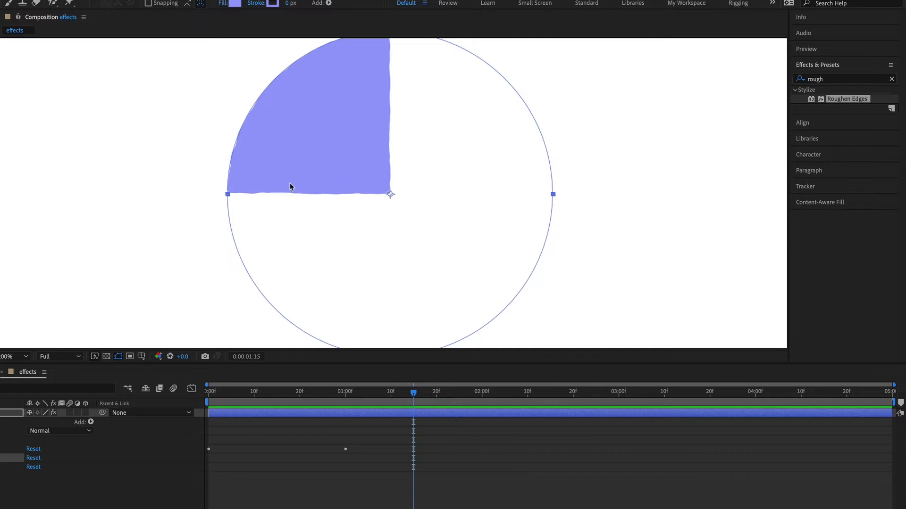
{"action": "mouse_move", "coordinate": [272, 226]}
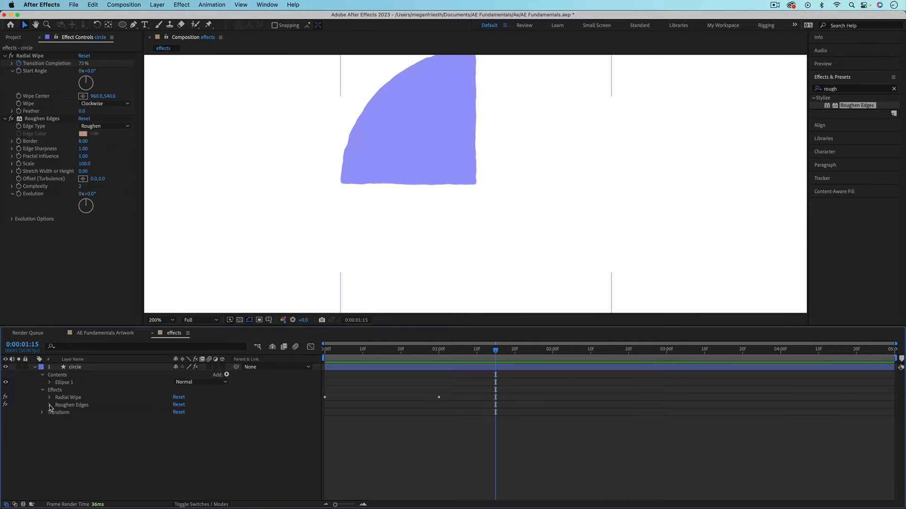
- Select the Roughen Edges effect on the circle layer for reordering
{"action": "left_click", "coordinate": [50, 408]}
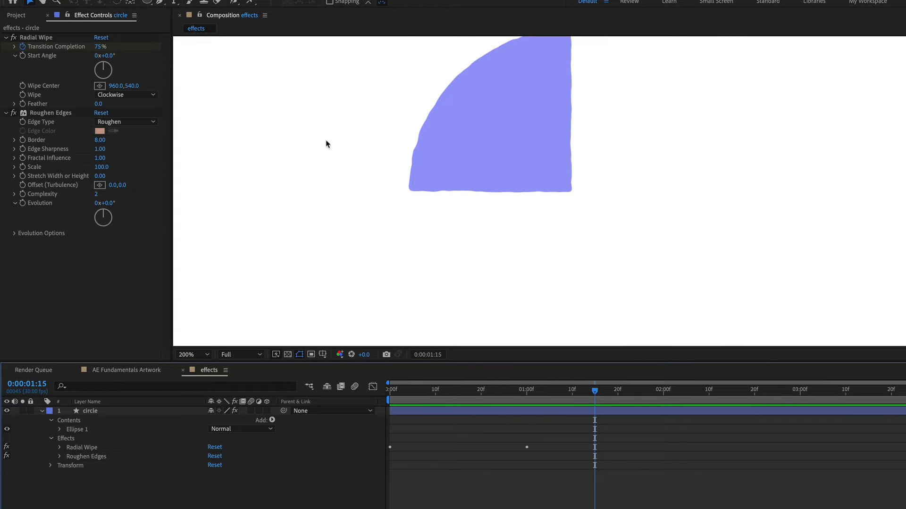
{"action": "mouse_move", "coordinate": [407, 195]}
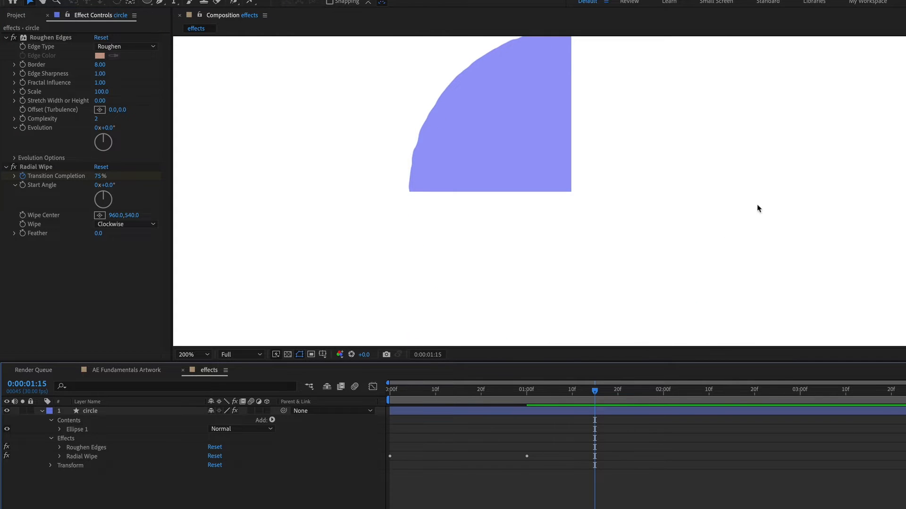
{"action": "mouse_move", "coordinate": [56, 187]}
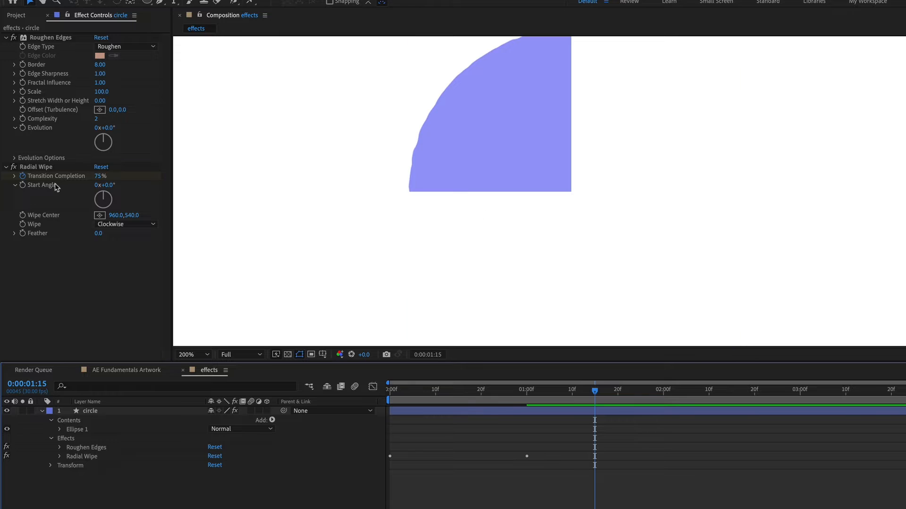
{"action": "mouse_move", "coordinate": [41, 86]}
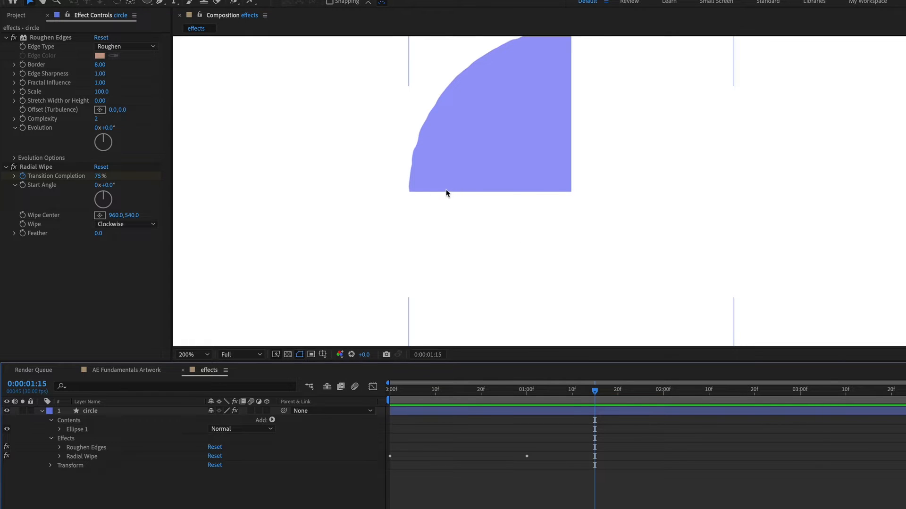
{"action": "mouse_move", "coordinate": [569, 197]}
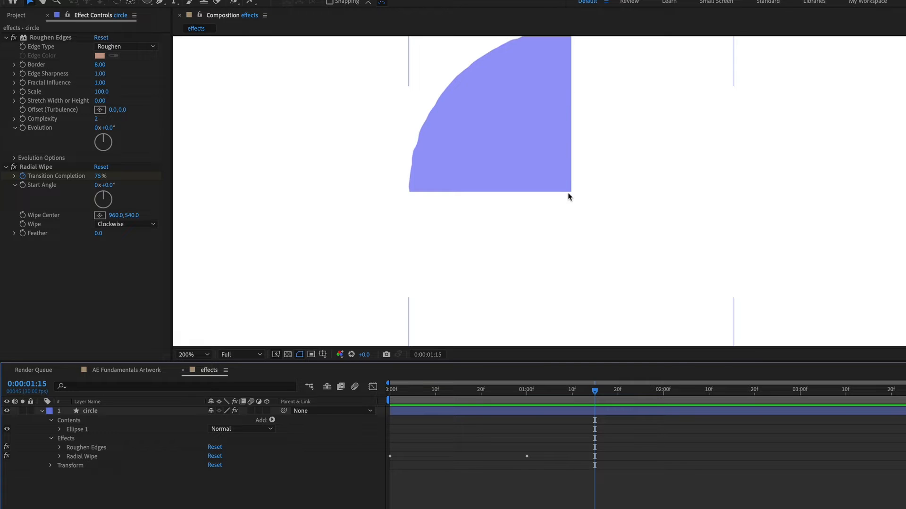
{"action": "mouse_move", "coordinate": [564, 264]}
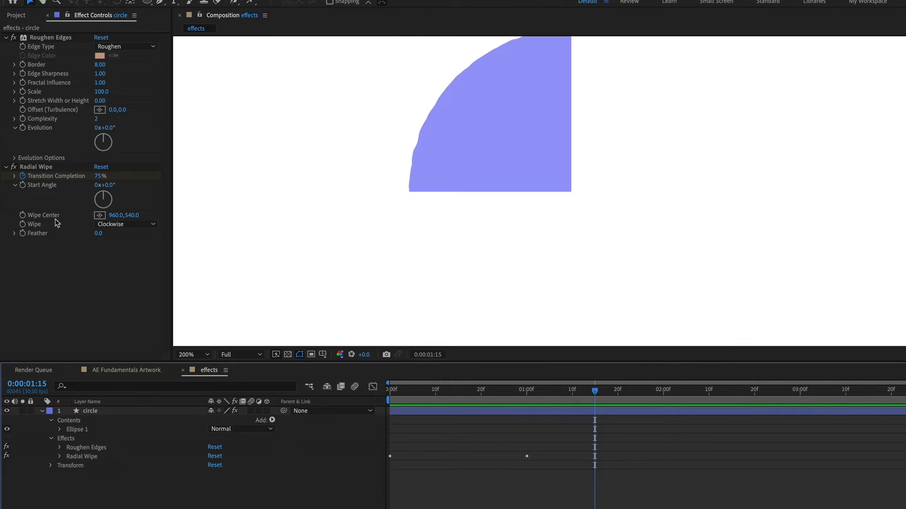
{"action": "mouse_move", "coordinate": [257, 506]}
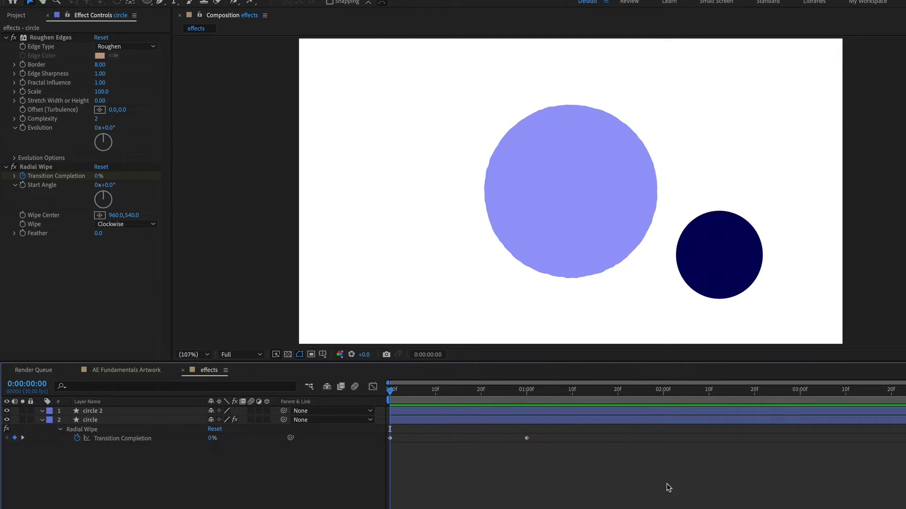
- Select the light purple circle's effects and paste them onto the navy circle
{"action": "left_click", "coordinate": [90, 419]}
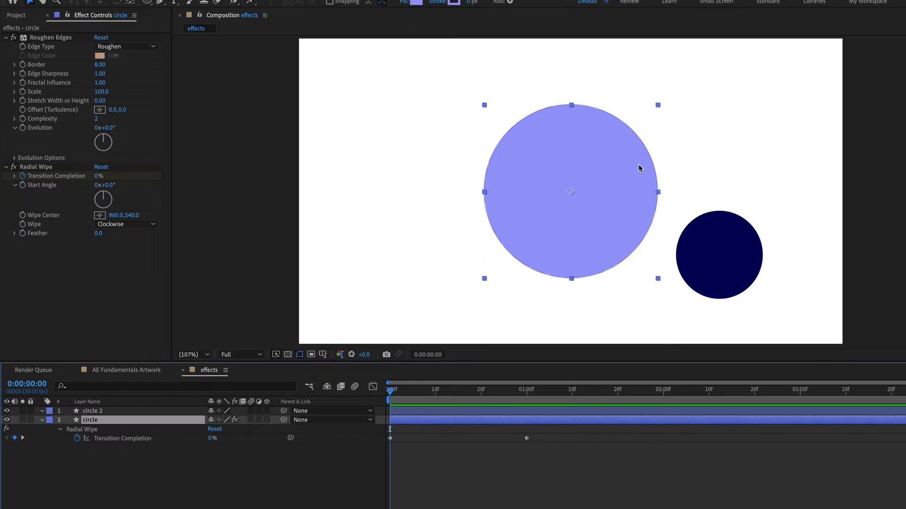
{"action": "mouse_move", "coordinate": [599, 189]}
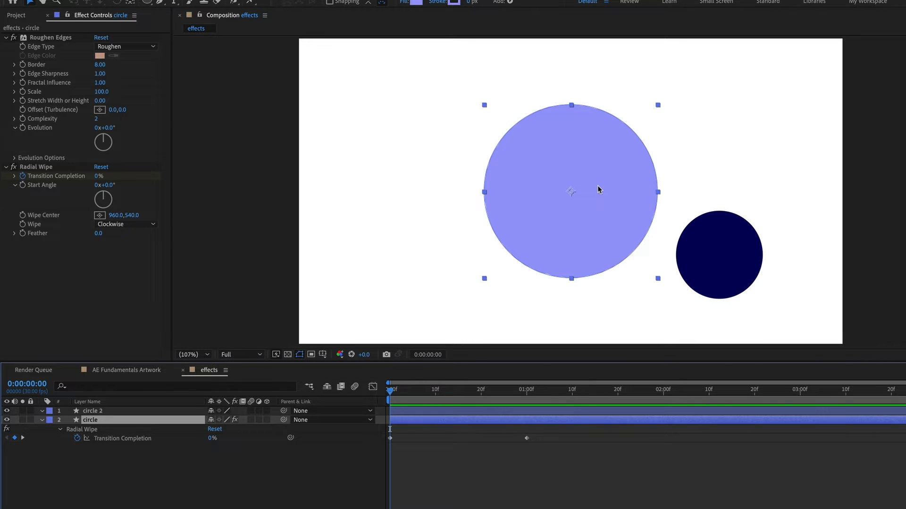
{"action": "mouse_move", "coordinate": [194, 77]}
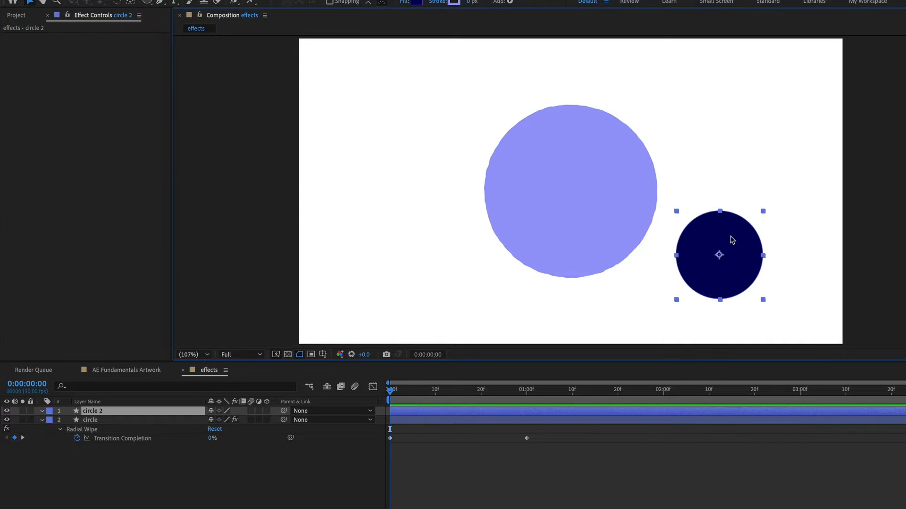
{"action": "mouse_move", "coordinate": [708, 240]}
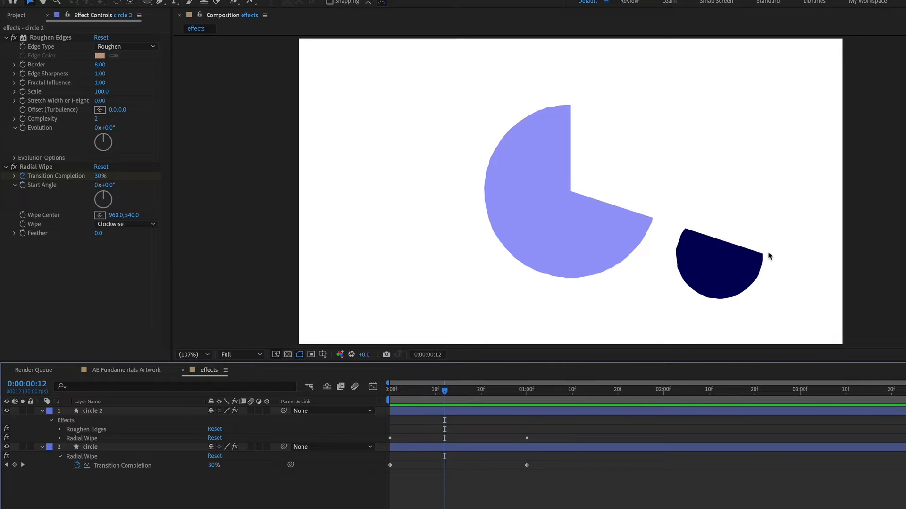
{"action": "left_click", "coordinate": [569, 196]}
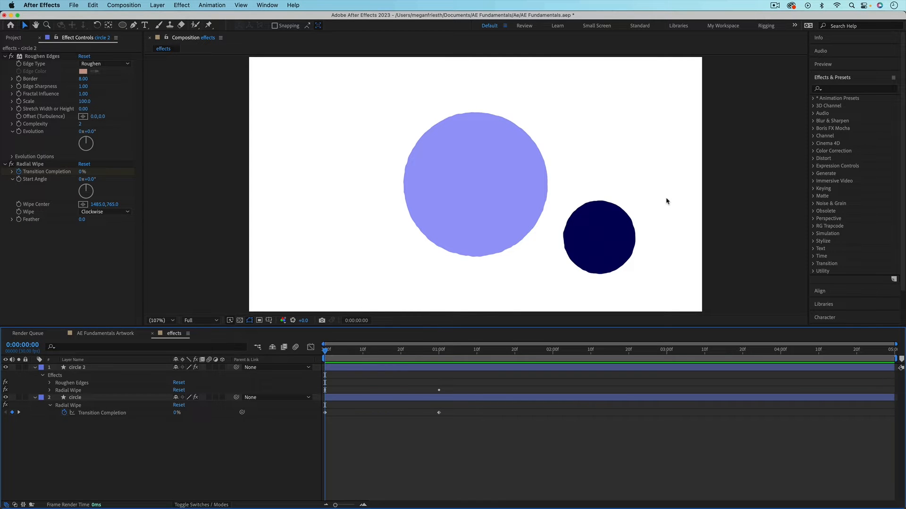
{"action": "mouse_move", "coordinate": [803, 221]}
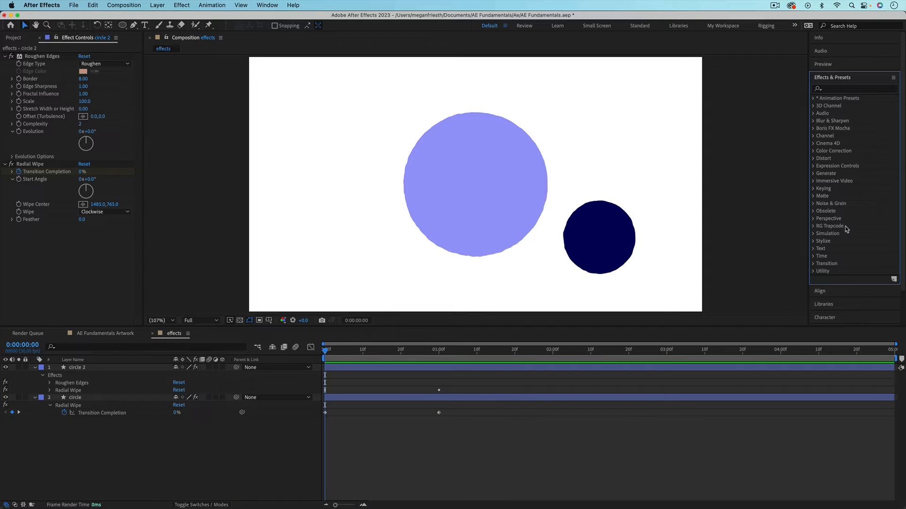
{"action": "mouse_move", "coordinate": [694, 212]}
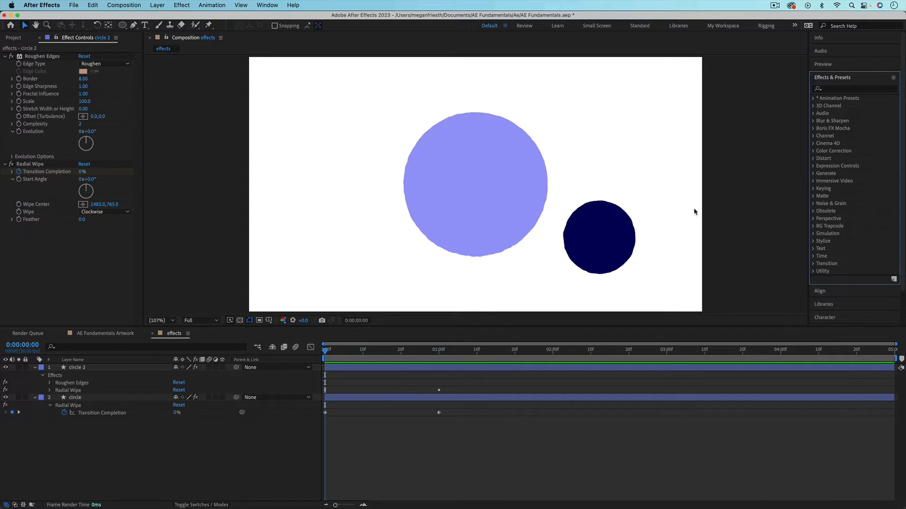
{"action": "mouse_move", "coordinate": [634, 188]}
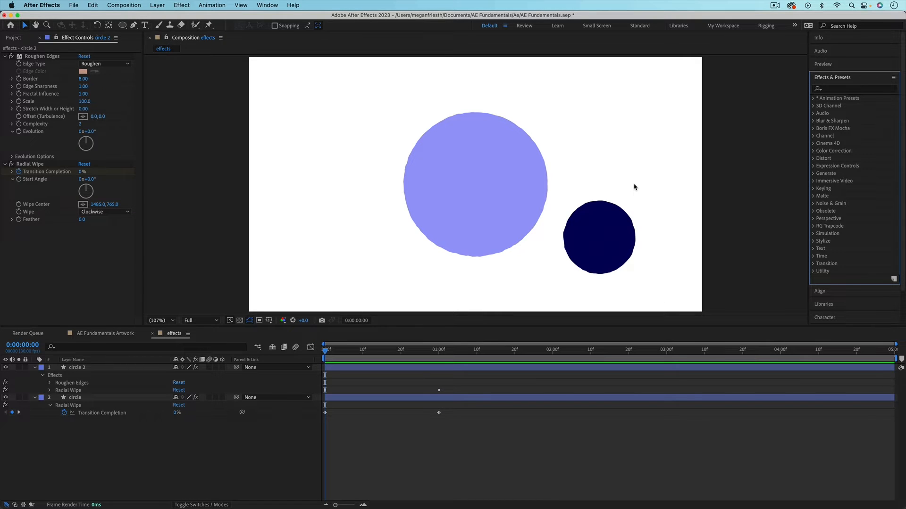
{"action": "mouse_move", "coordinate": [841, 159]}
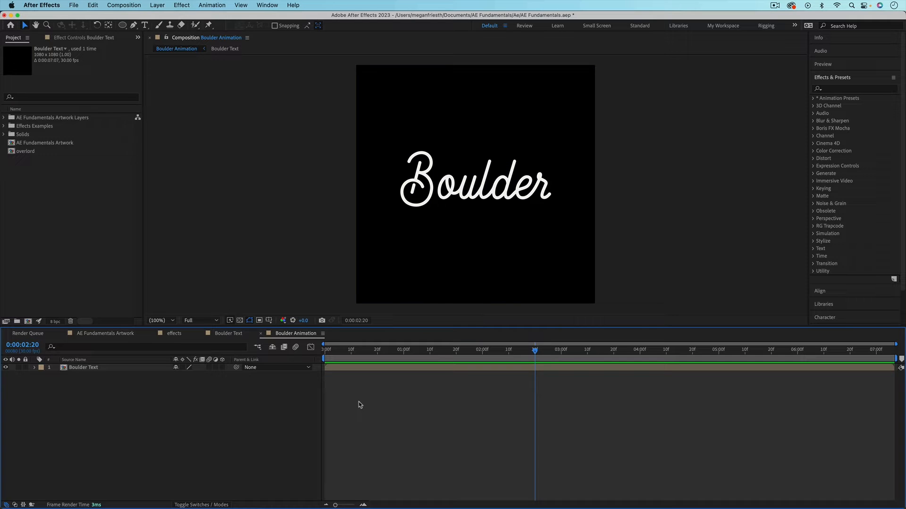
{"action": "mouse_move", "coordinate": [383, 397]}
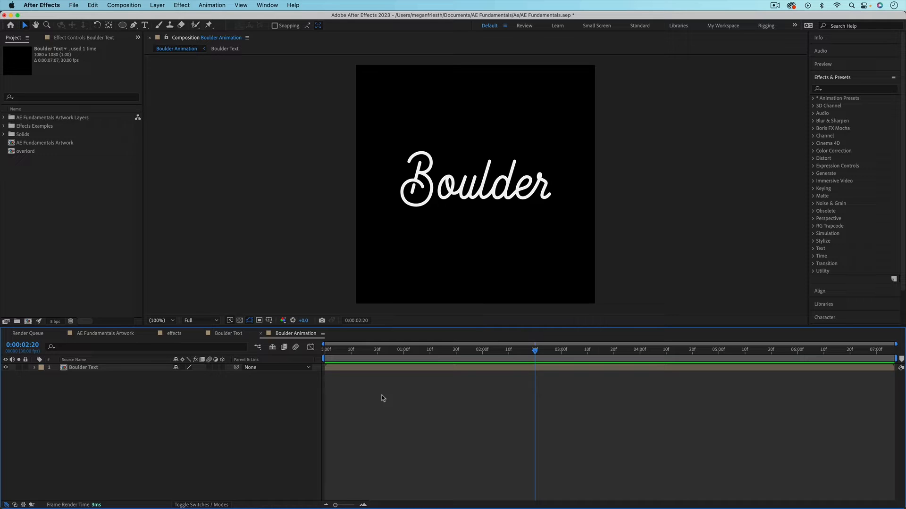
{"action": "mouse_move", "coordinate": [380, 402]}
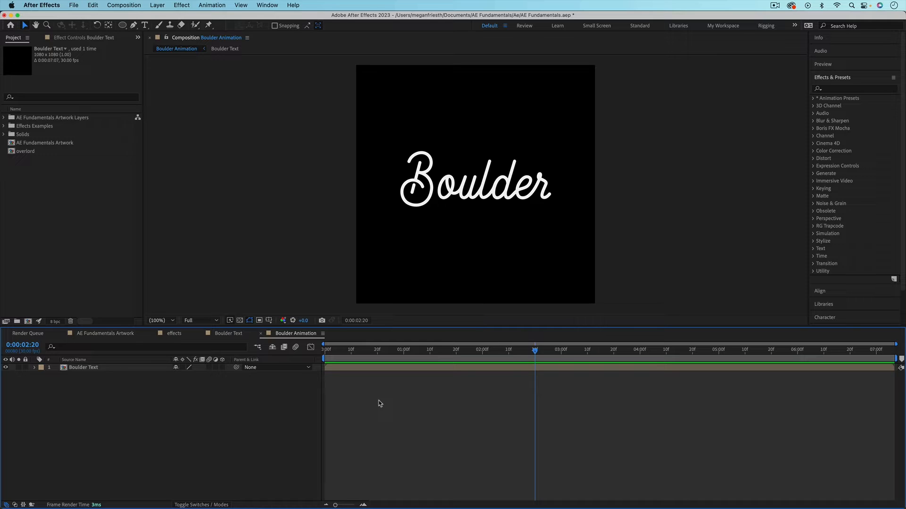
- Return to the Boulder Animation comp and select the Boulder Text layer
{"action": "left_click", "coordinate": [83, 367]}
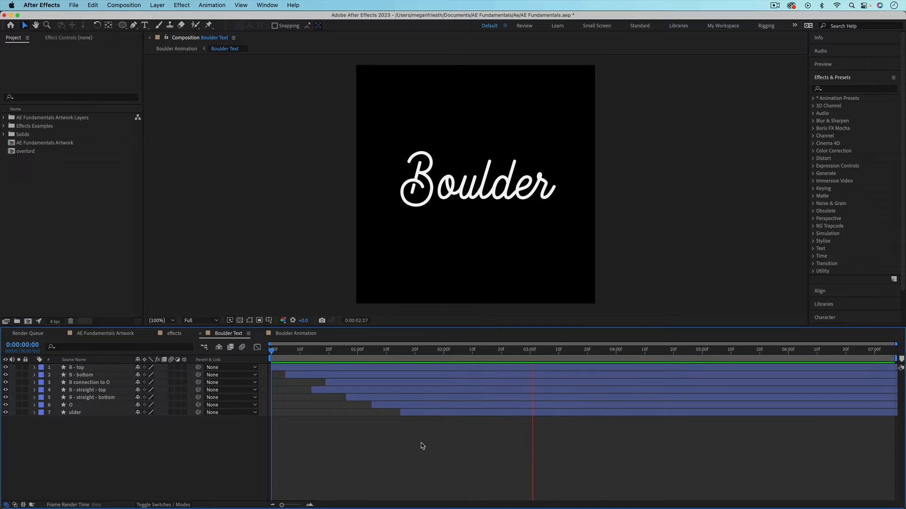
{"action": "left_click", "coordinate": [296, 334]}
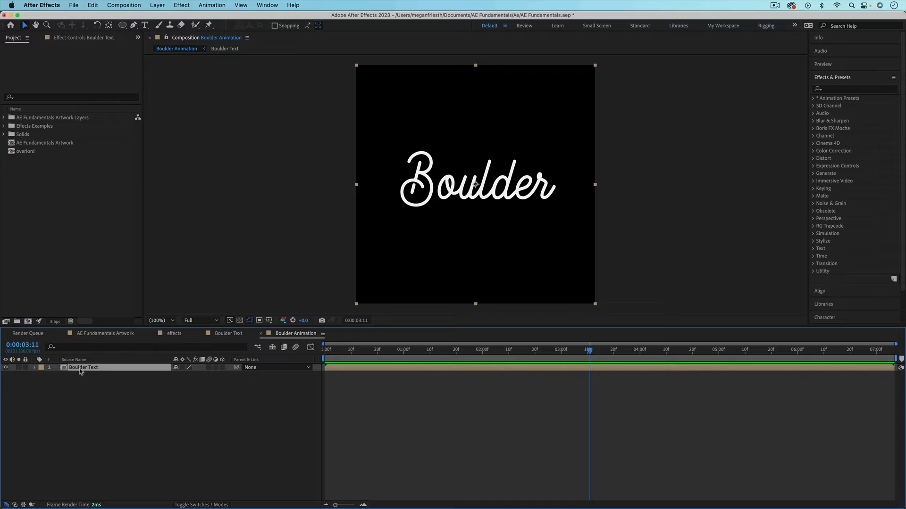
{"action": "mouse_move", "coordinate": [96, 374]}
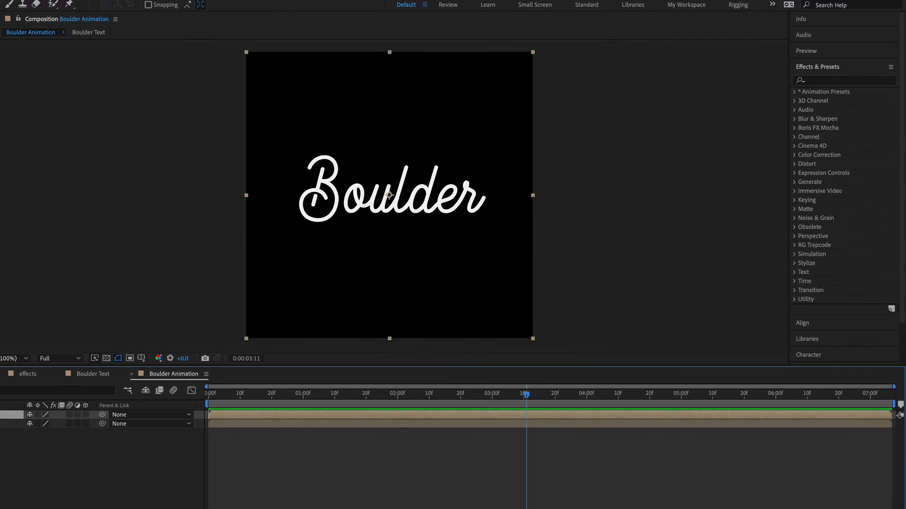
- Search 'fill' and apply the Fill effect to the Boulder lettering
{"action": "left_click", "coordinate": [843, 80]}
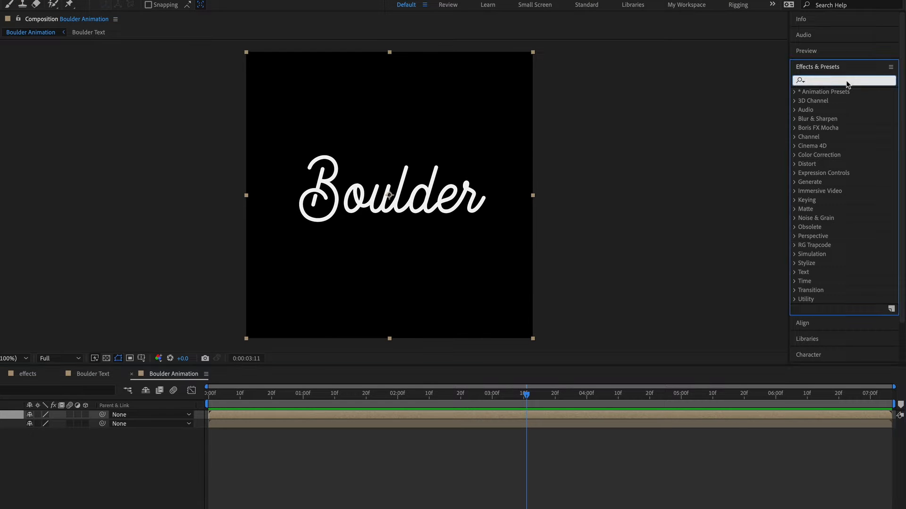
{"action": "type", "text": "fill"}
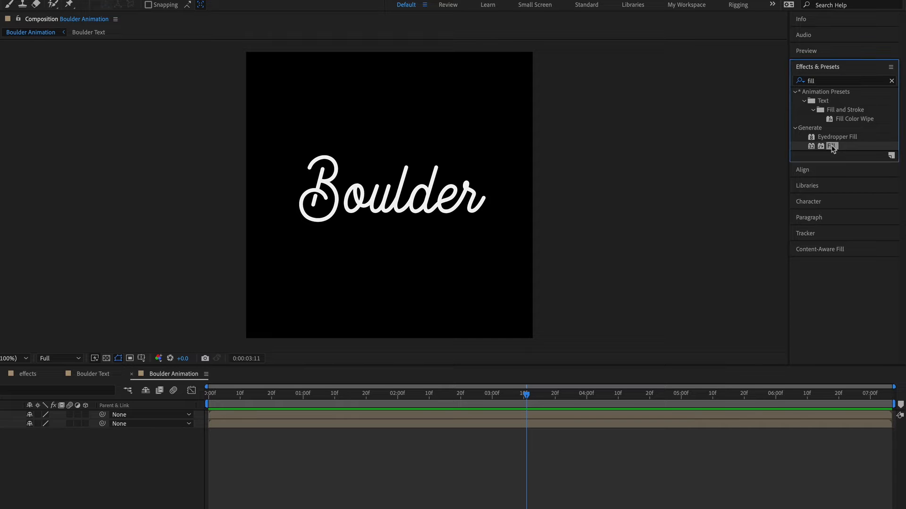
{"action": "double_click", "coordinate": [831, 146]}
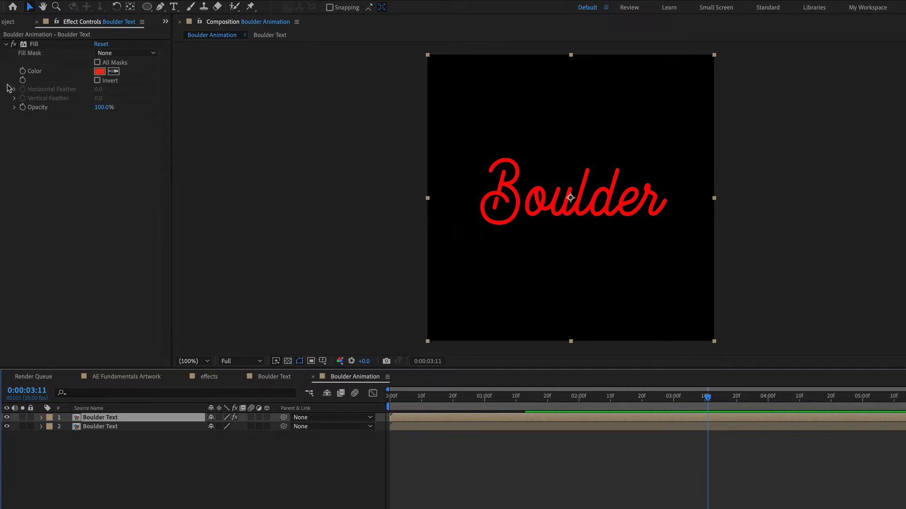
- Set the Fill colour to periwinkle blue 6B85EC
{"action": "left_click", "coordinate": [100, 72]}
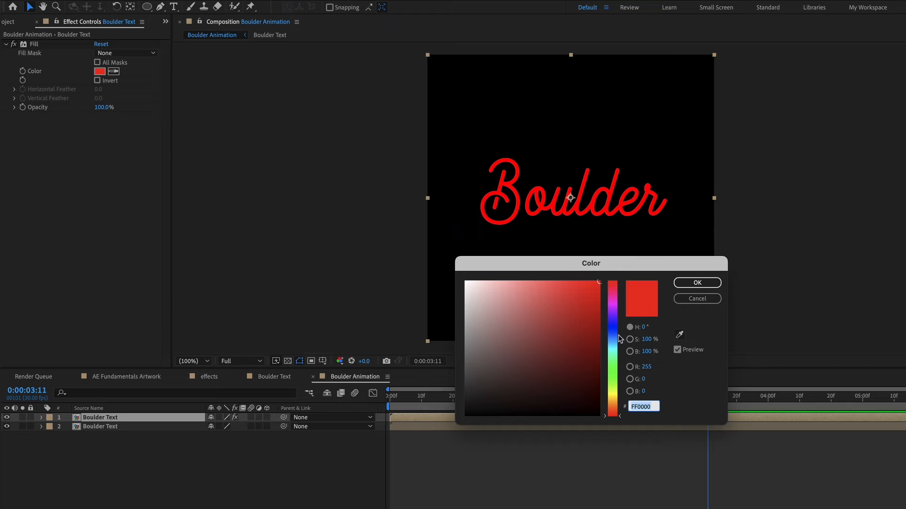
{"action": "left_click", "coordinate": [537, 290]}
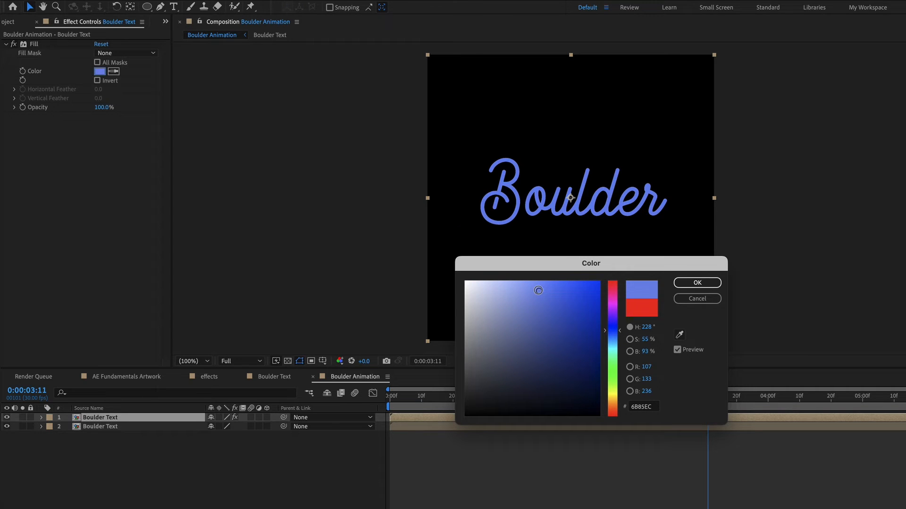
{"action": "left_click", "coordinate": [696, 283]}
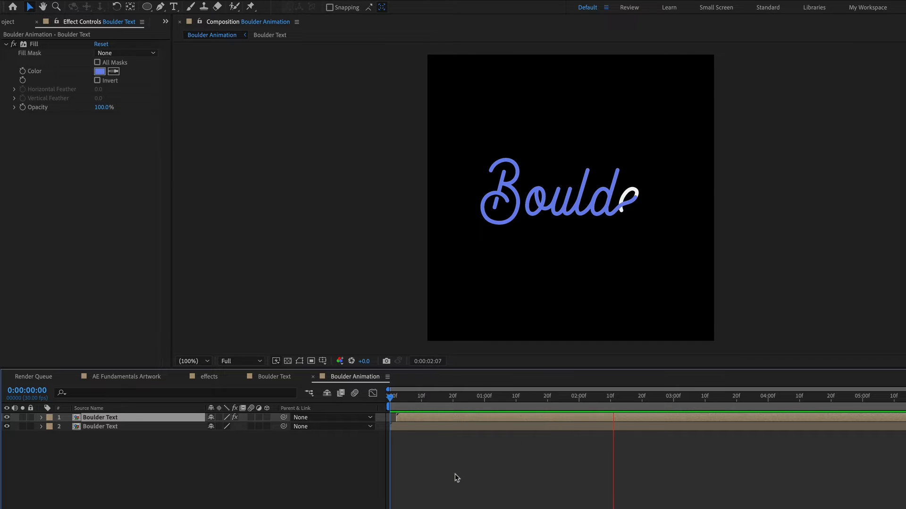
- Give the third Boulder Text layer a pale lavender Fill colour
{"action": "left_click_drag", "start_coordinate": [388, 397], "coordinate": [734, 397]}
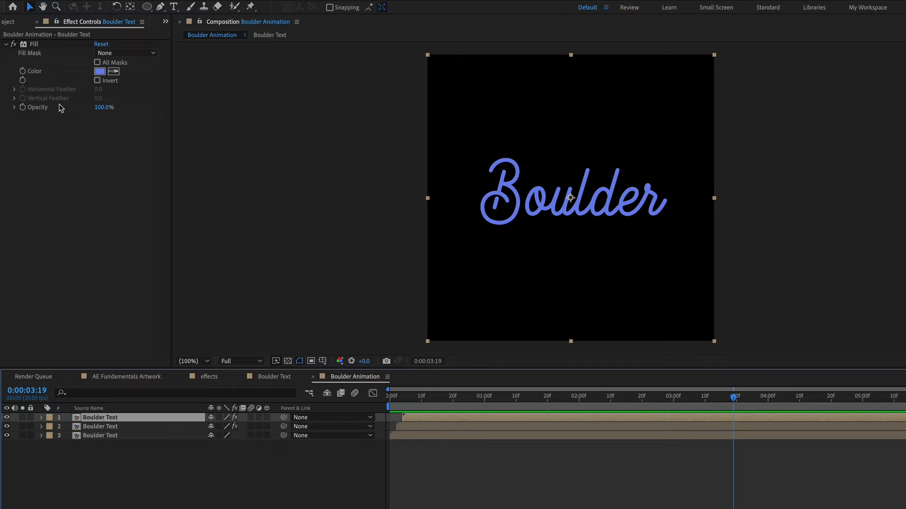
{"action": "left_click", "coordinate": [98, 71]}
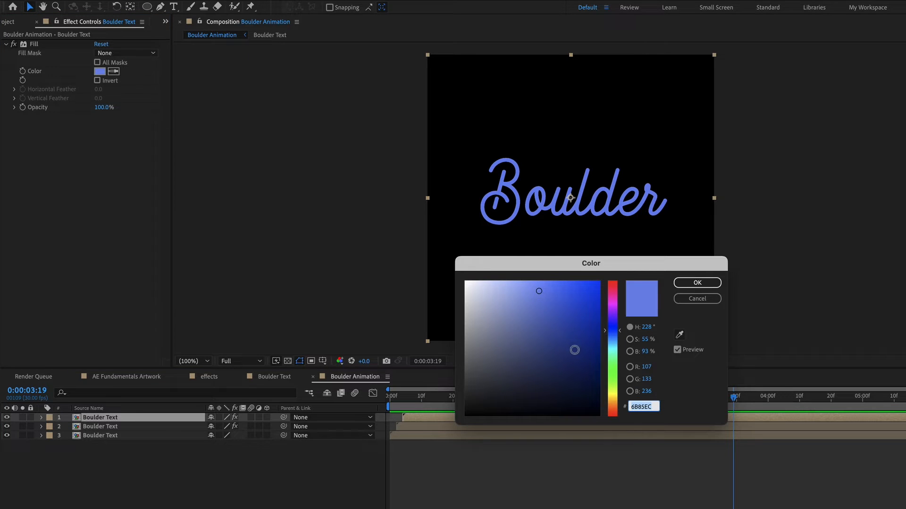
{"action": "left_click", "coordinate": [696, 282]}
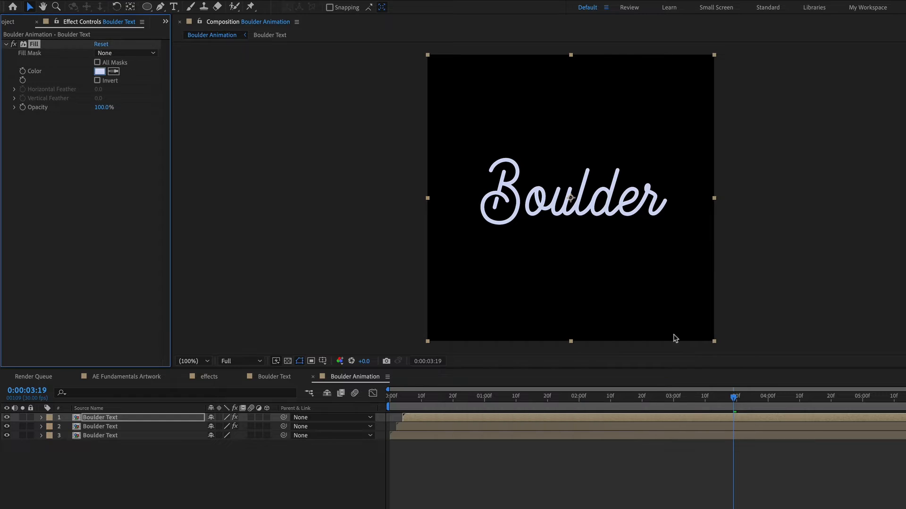
{"action": "left_click", "coordinate": [101, 426]}
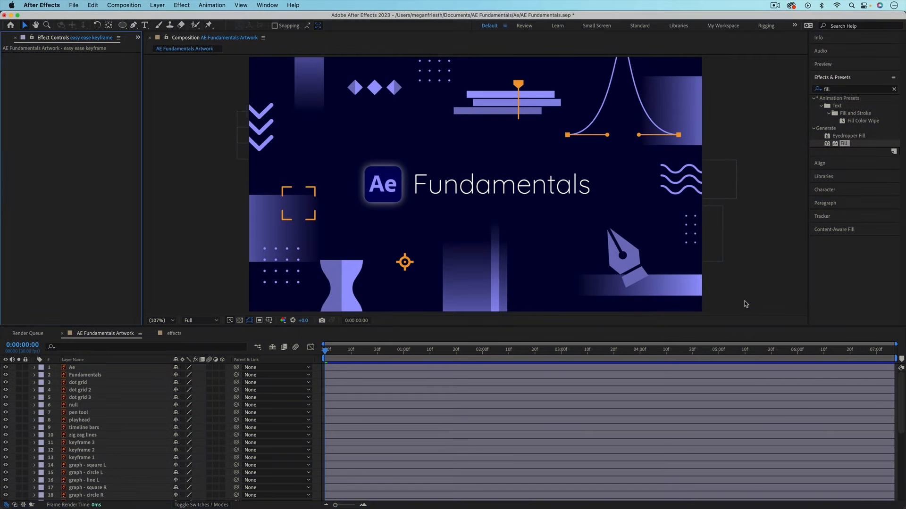
{"action": "mouse_move", "coordinate": [339, 272]}
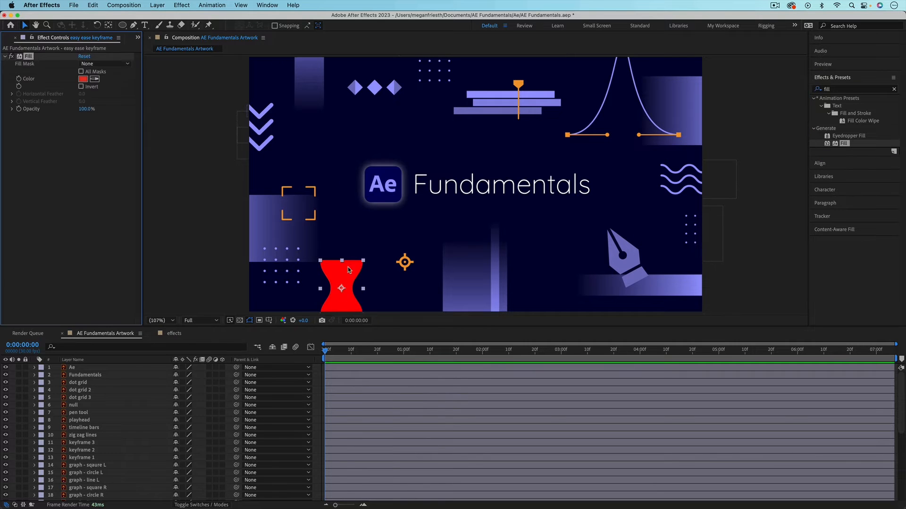
{"action": "mouse_move", "coordinate": [355, 274]}
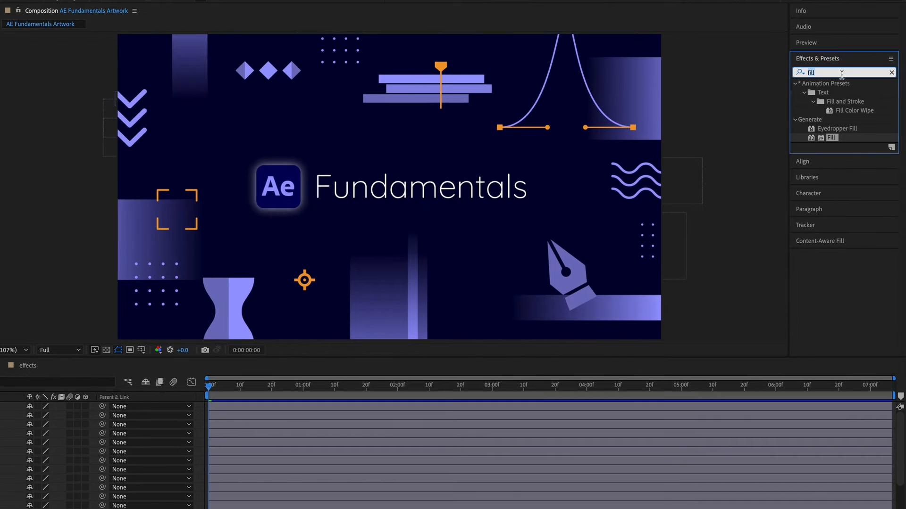
- Search 'tint' and apply the Tint effect to the hourglass shape
{"action": "type", "text": "tint"}
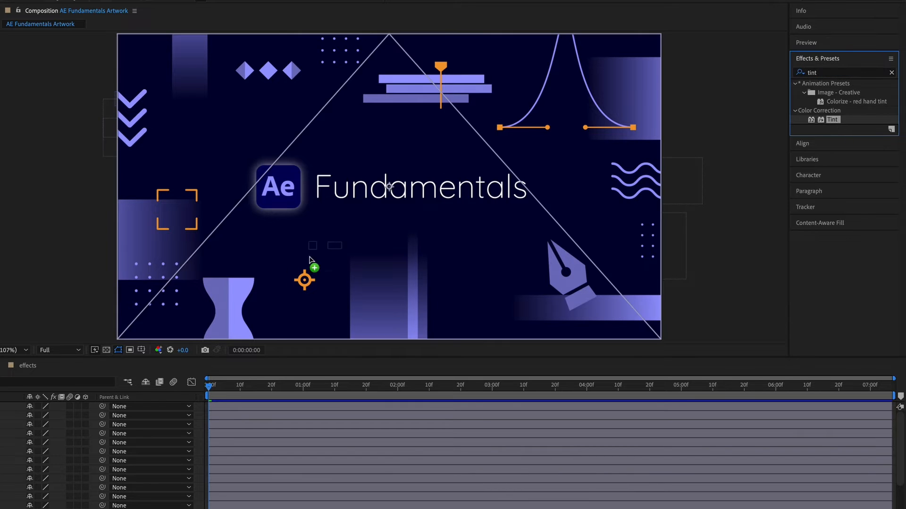
{"action": "left_click", "coordinate": [229, 304]}
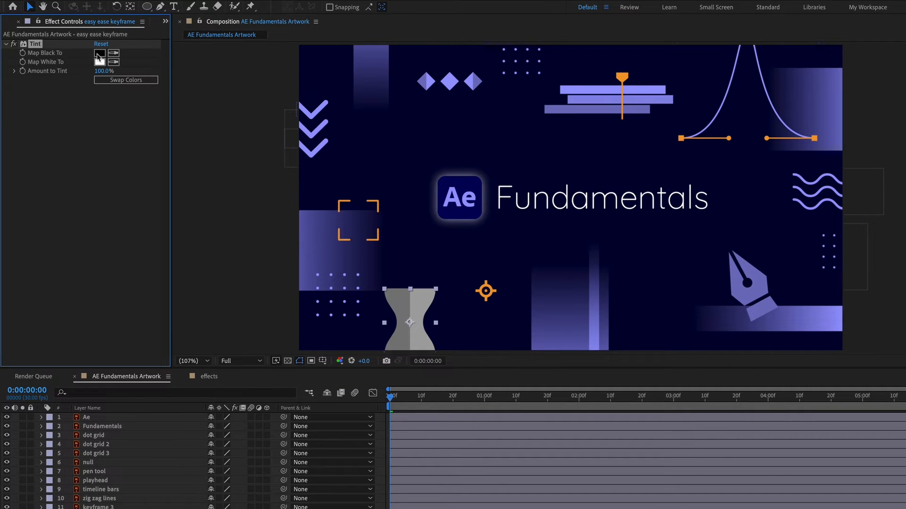
{"action": "mouse_move", "coordinate": [67, 57]}
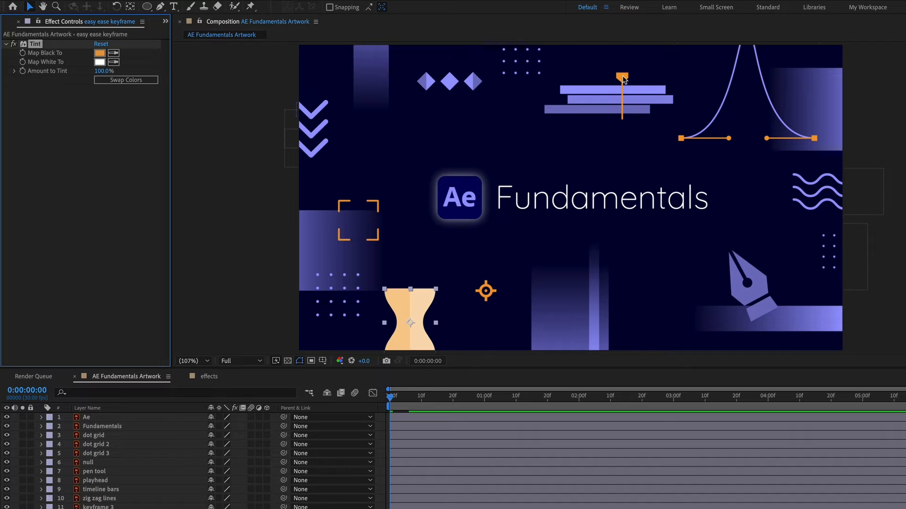
{"action": "mouse_move", "coordinate": [421, 312]}
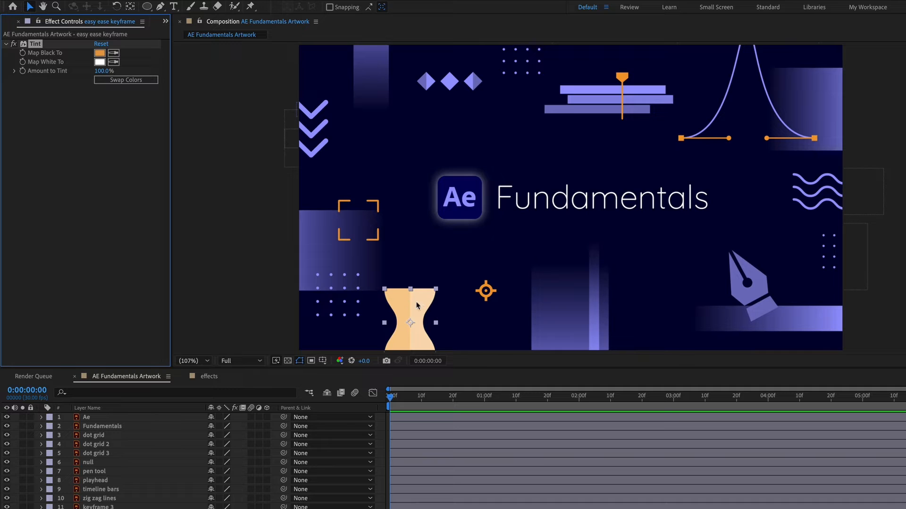
{"action": "mouse_move", "coordinate": [501, 326]}
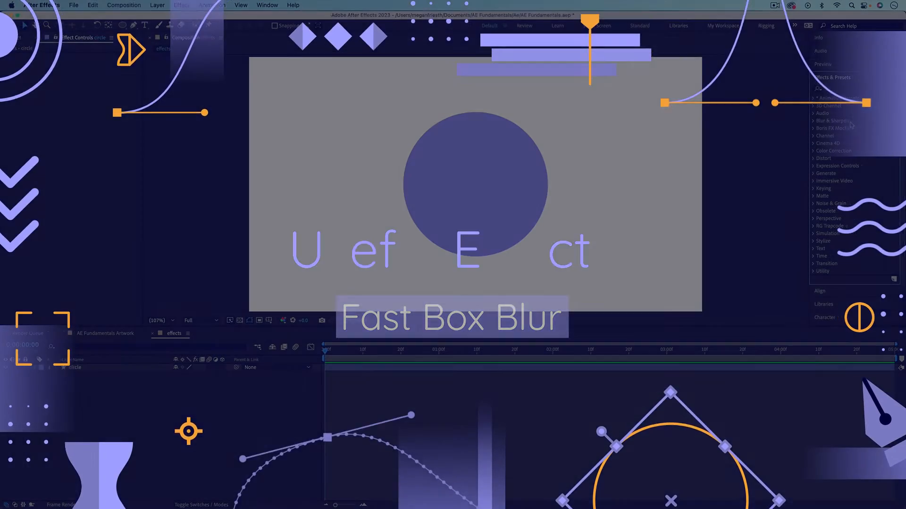
- Expand Blur & Sharpen and apply Fast Box Blur to the purple circle
{"action": "left_click", "coordinate": [831, 121]}
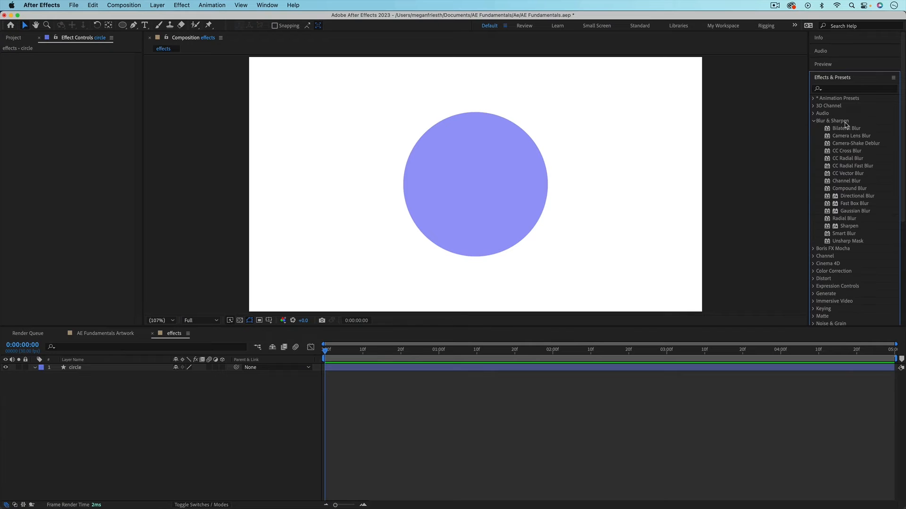
{"action": "mouse_move", "coordinate": [857, 234]}
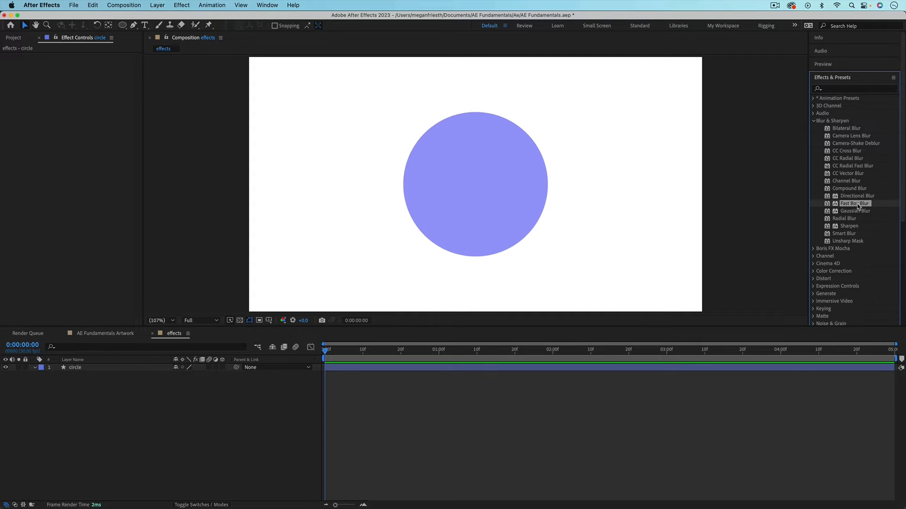
{"action": "double_click", "coordinate": [855, 204]}
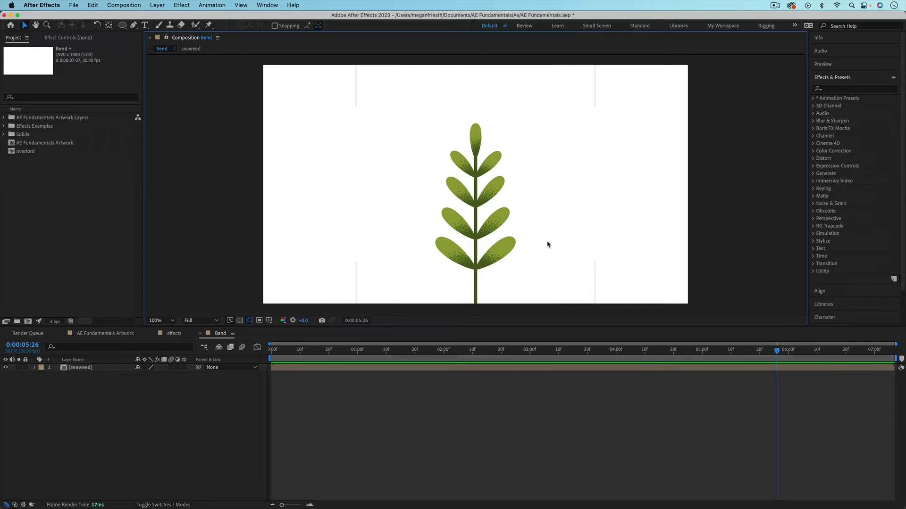
- Inspect the seaweed precomp's leaf layers, then return to the Bend comp
{"action": "left_click", "coordinate": [80, 368]}
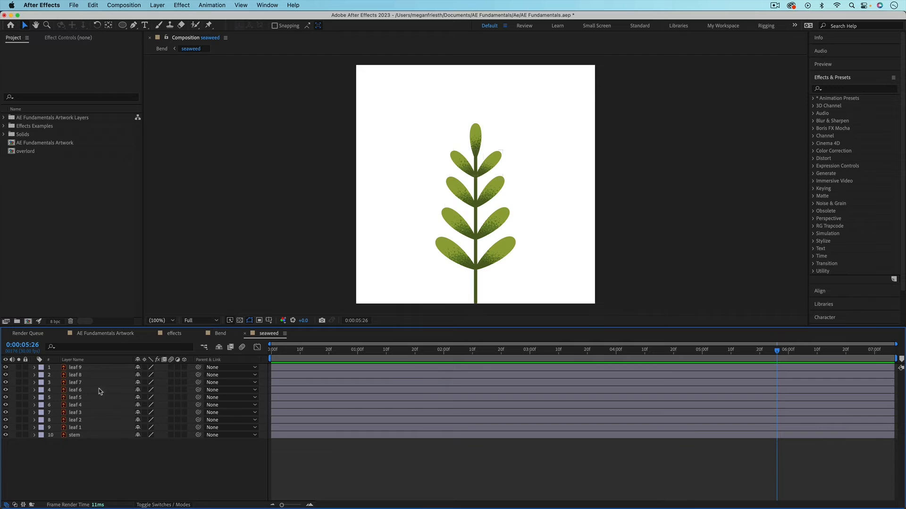
{"action": "left_click", "coordinate": [75, 397]}
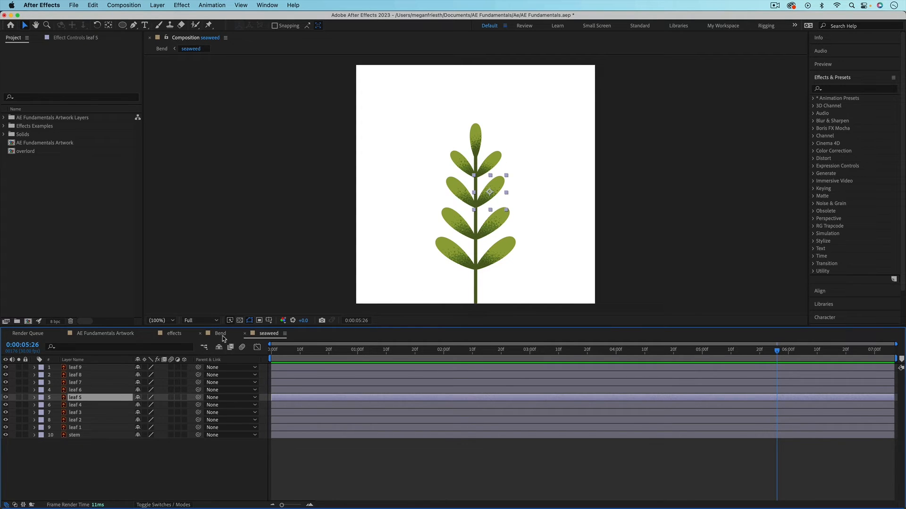
{"action": "left_click", "coordinate": [220, 334]}
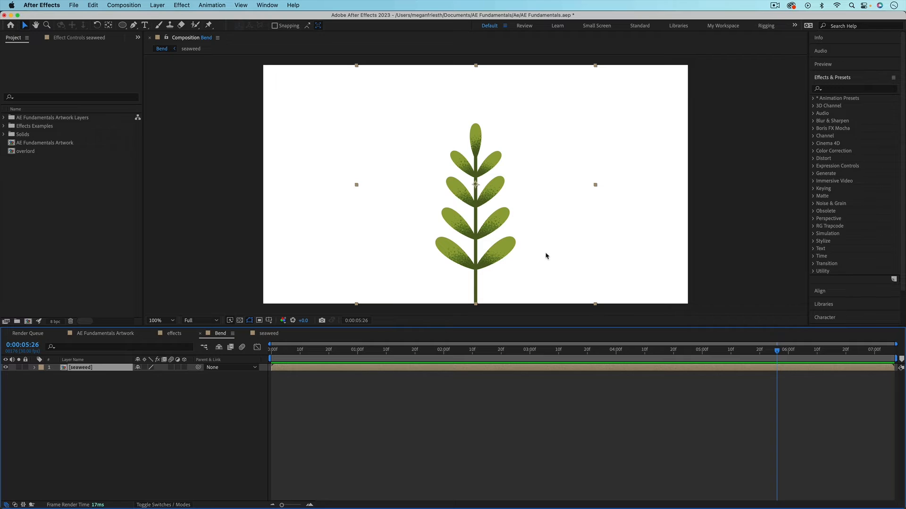
{"action": "mouse_move", "coordinate": [498, 242]}
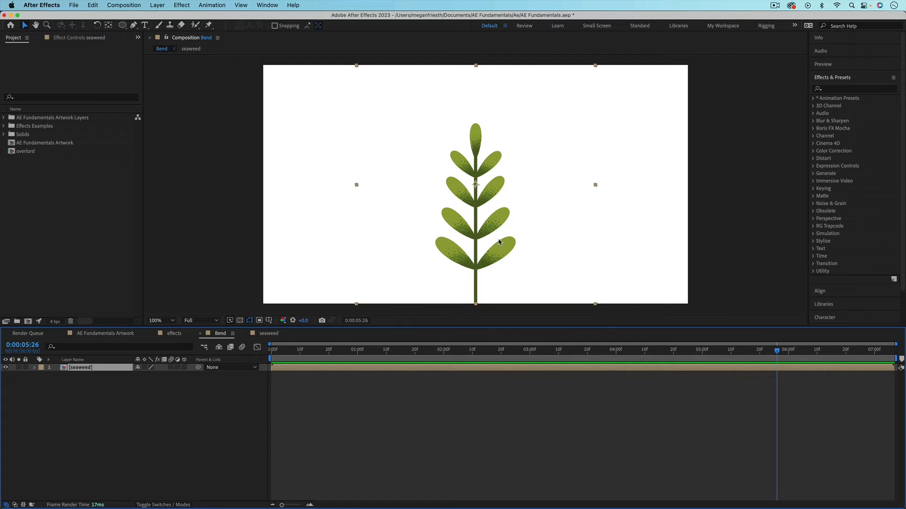
{"action": "mouse_move", "coordinate": [343, 370]}
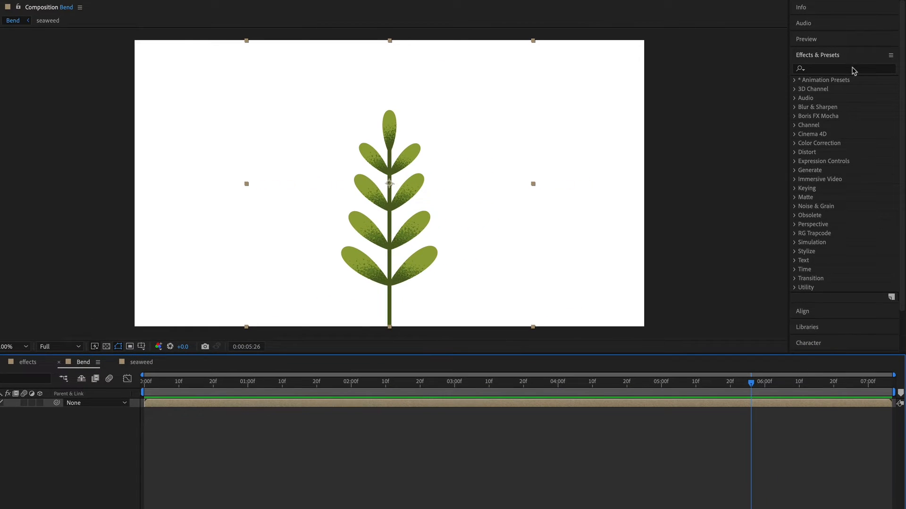
- Apply CC Bend It to the seaweed and drag its start point to the stem's base
{"action": "type", "text": "bend"}
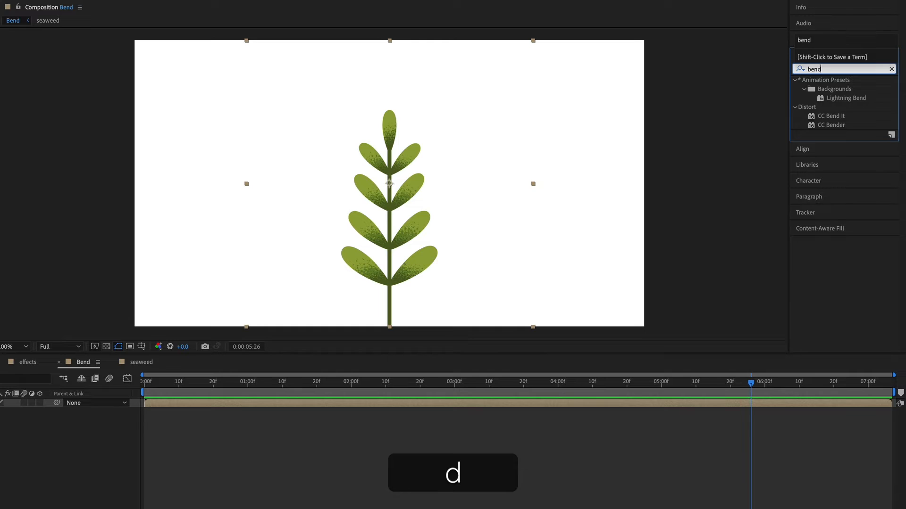
{"action": "left_click", "coordinate": [831, 115]}
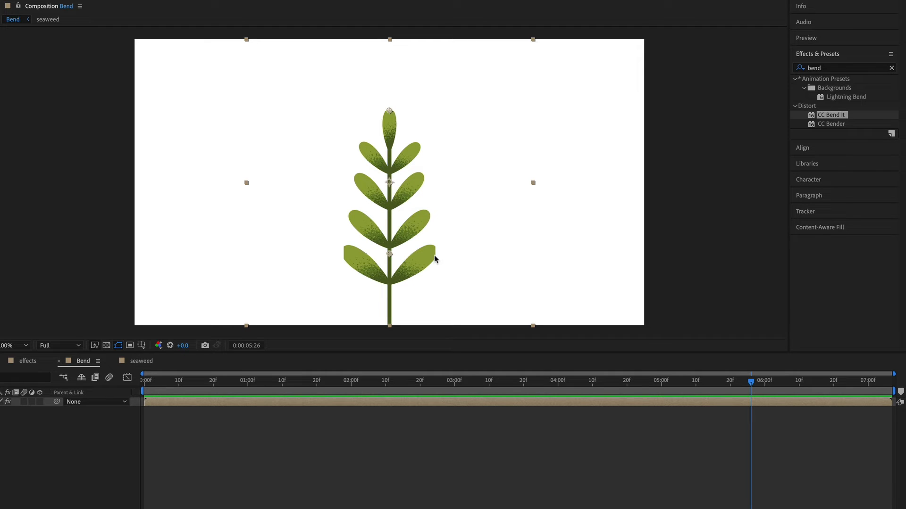
{"action": "mouse_move", "coordinate": [396, 253]}
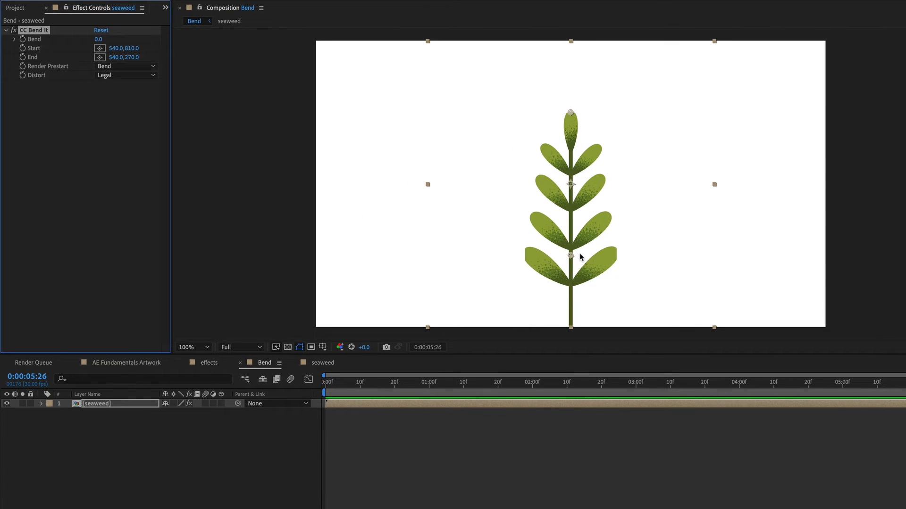
{"action": "mouse_move", "coordinate": [522, 303]}
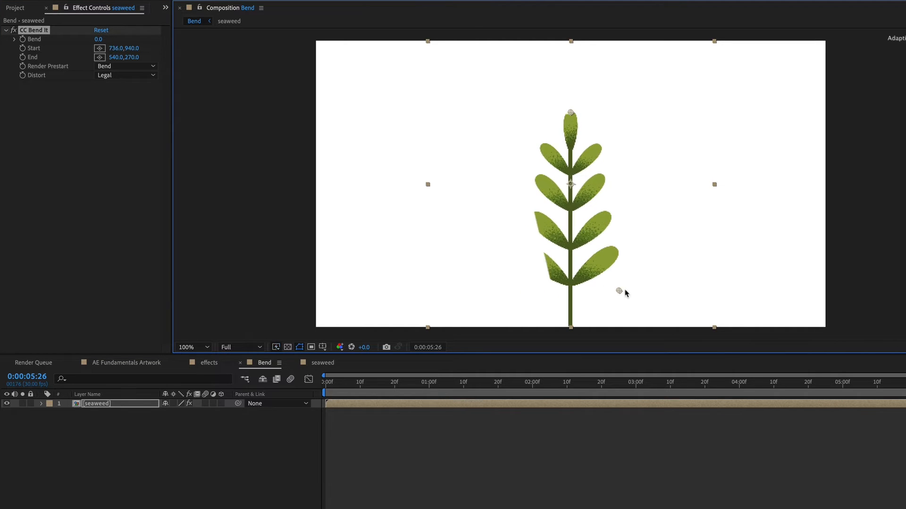
{"action": "left_click_drag", "start_coordinate": [620, 291], "coordinate": [625, 291]}
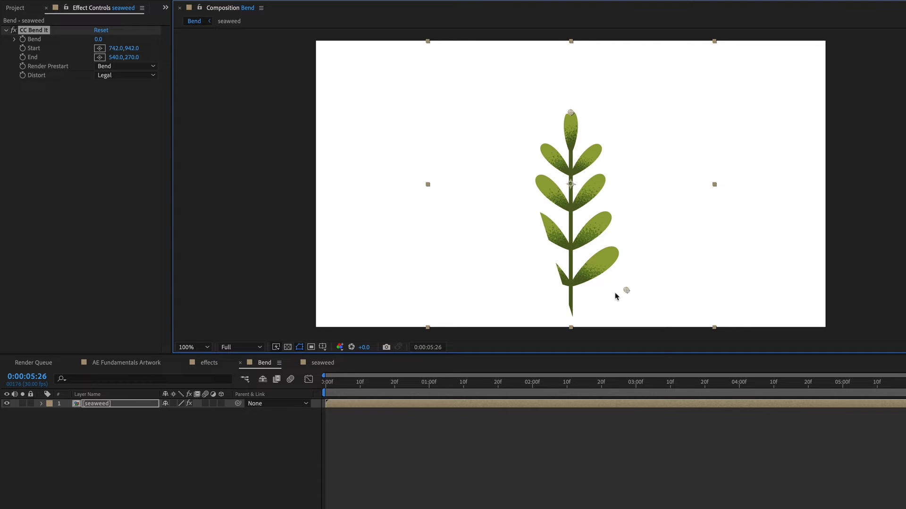
{"action": "left_click_drag", "start_coordinate": [623, 291], "coordinate": [572, 316]}
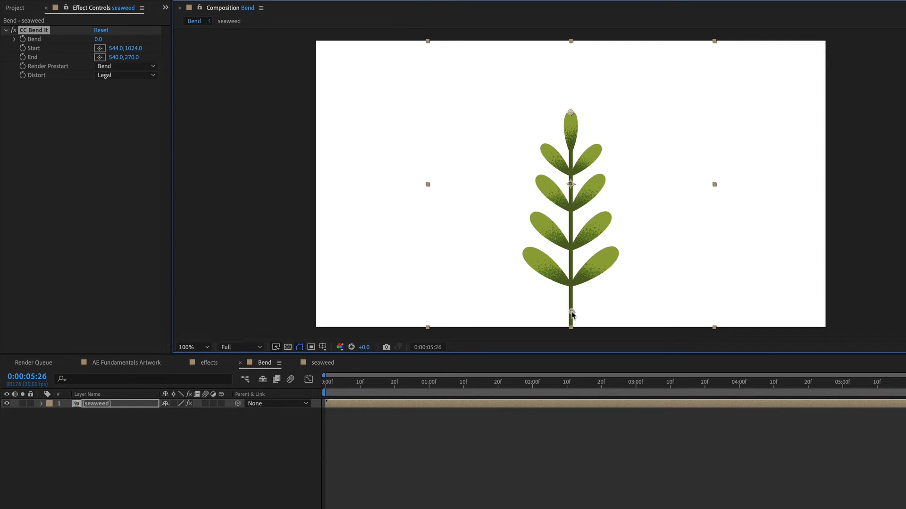
{"action": "left_click_drag", "start_coordinate": [574, 316], "coordinate": [572, 329]}
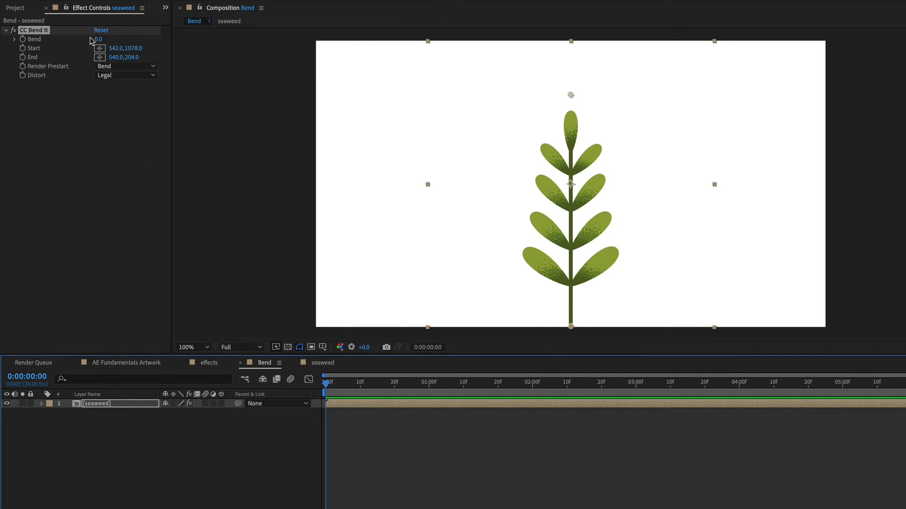
{"action": "mouse_move", "coordinate": [425, 386]}
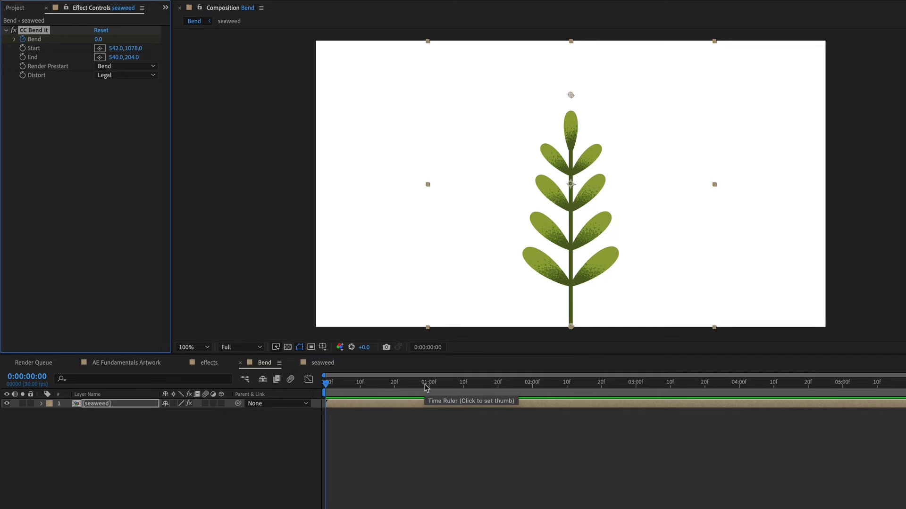
- Move the playhead later and scrub the seaweed's Bend amount, undoing the overly strong bend
{"action": "left_click", "coordinate": [430, 382]}
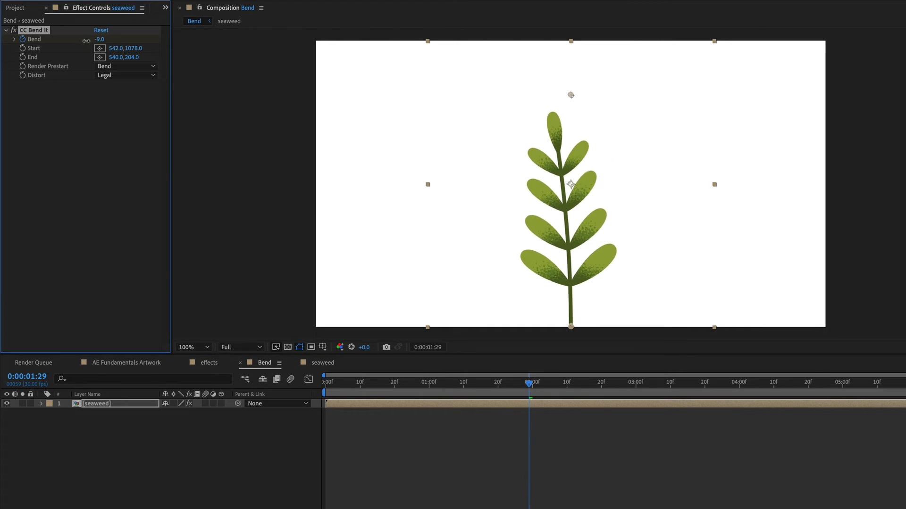
{"action": "left_click_drag", "start_coordinate": [101, 39], "coordinate": [86, 38]}
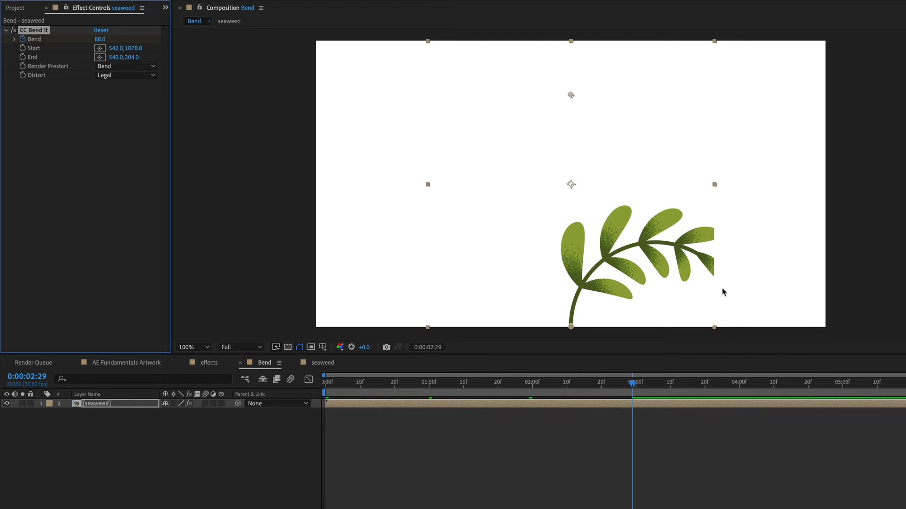
{"action": "key", "text": "cmd+z"}
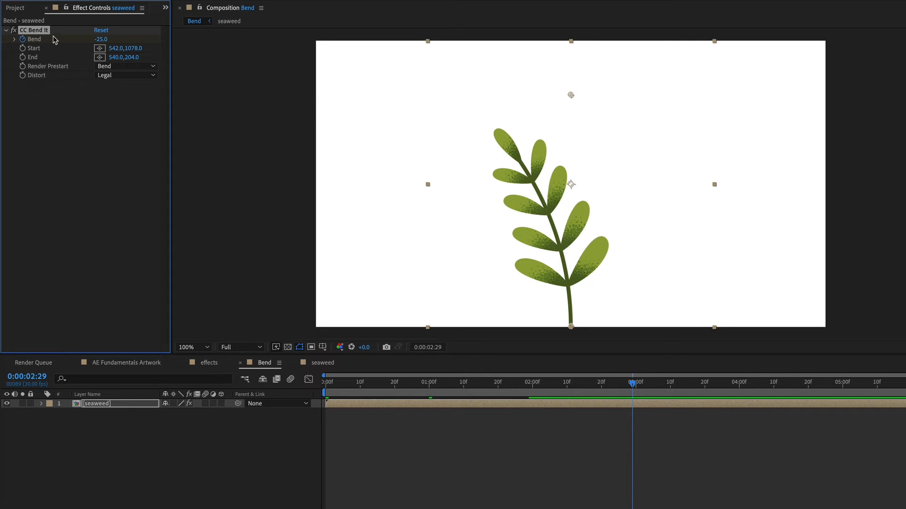
{"action": "mouse_move", "coordinate": [433, 413]}
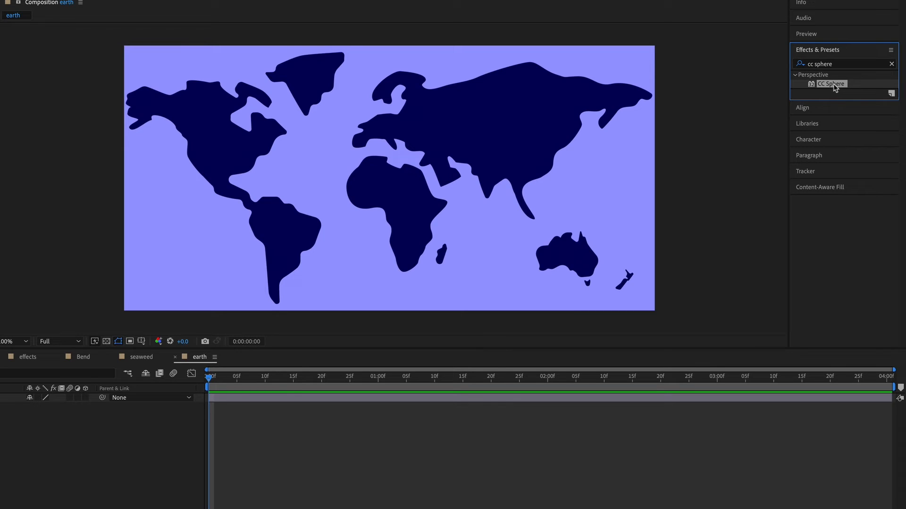
- Apply CC Sphere to the world map and set Shading Ambient 100, Specular 0
{"action": "double_click", "coordinate": [831, 84]}
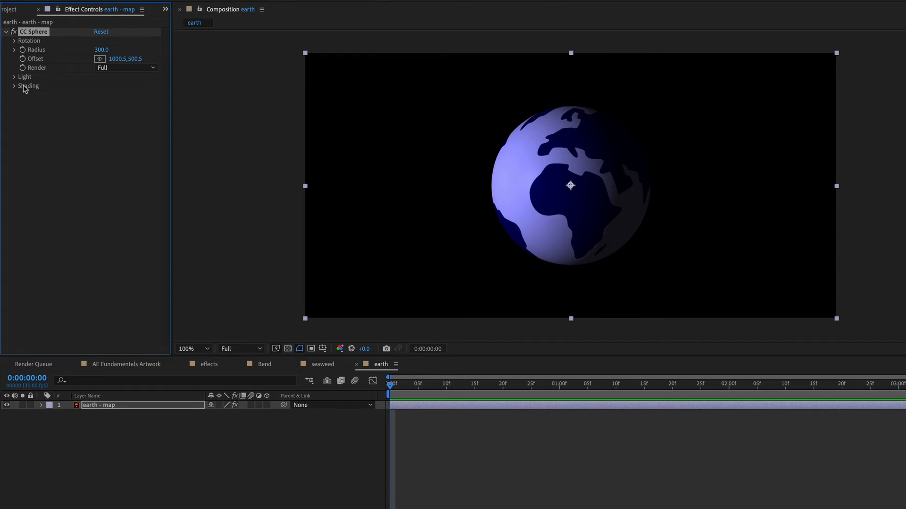
{"action": "left_click", "coordinate": [14, 85]}
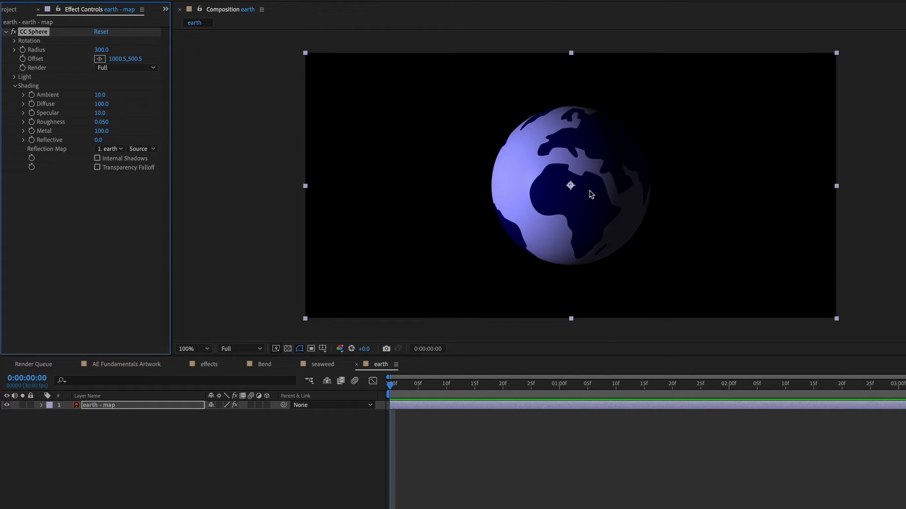
{"action": "double_click", "coordinate": [102, 95]}
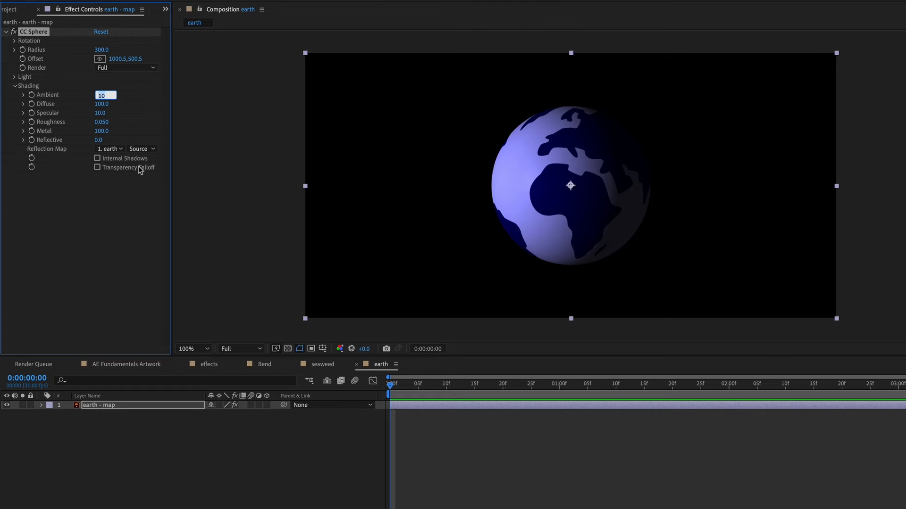
{"action": "type", "text": "100.0"}
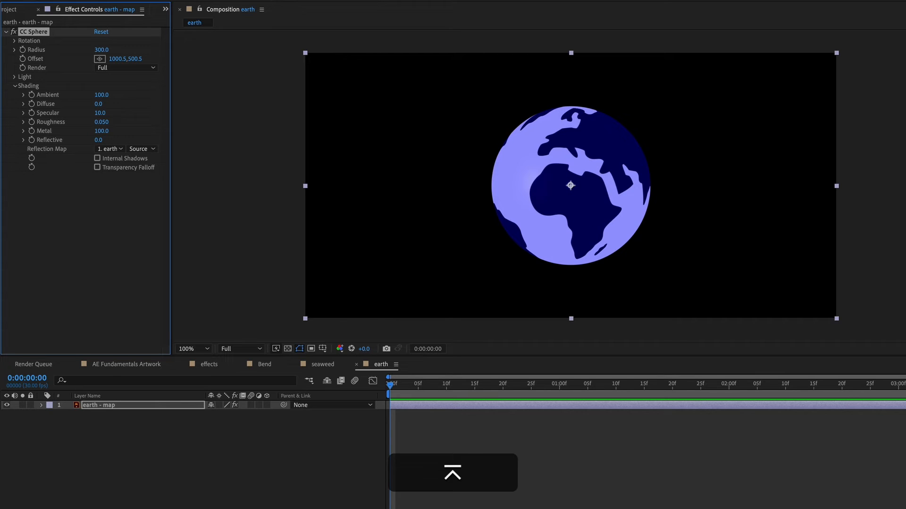
{"action": "left_click", "coordinate": [100, 112]}
{"action": "type", "text": "0"}
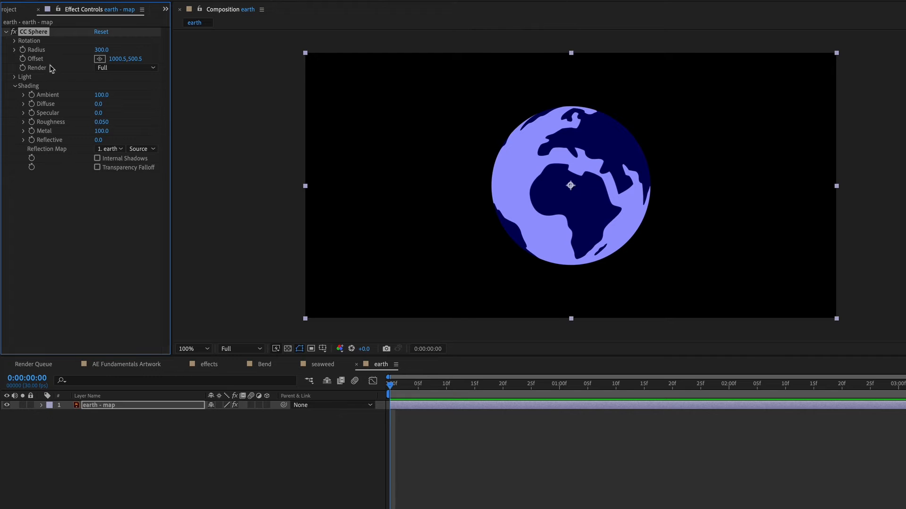
- Expand CC Sphere's Rotation settings for the globe
{"action": "left_click", "coordinate": [15, 41]}
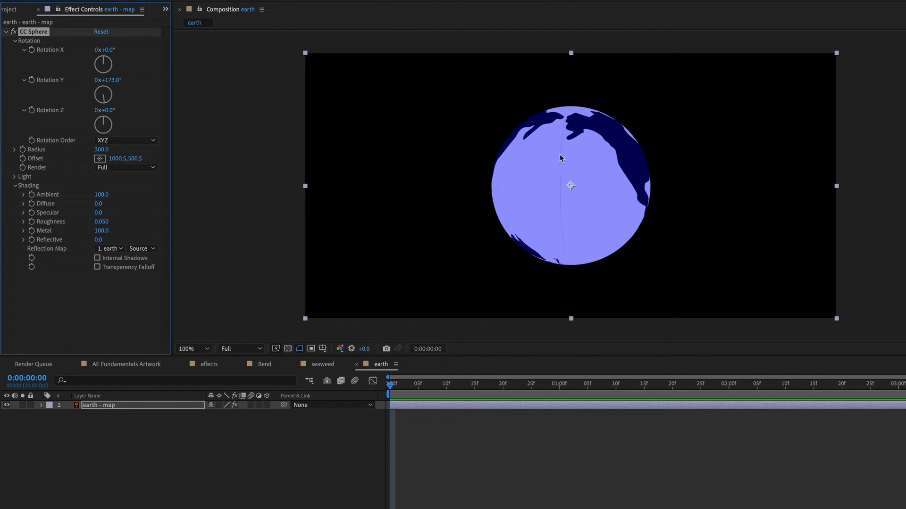
{"action": "mouse_move", "coordinate": [566, 112]}
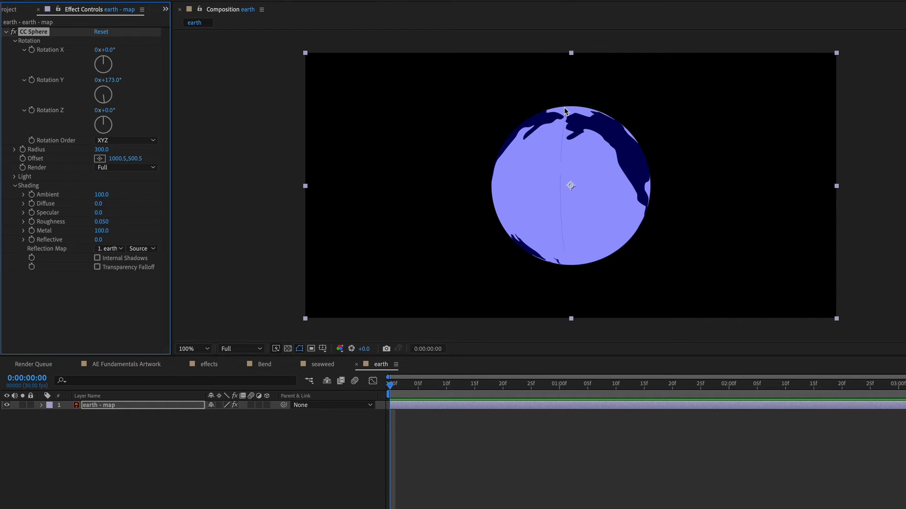
{"action": "mouse_move", "coordinate": [567, 139]}
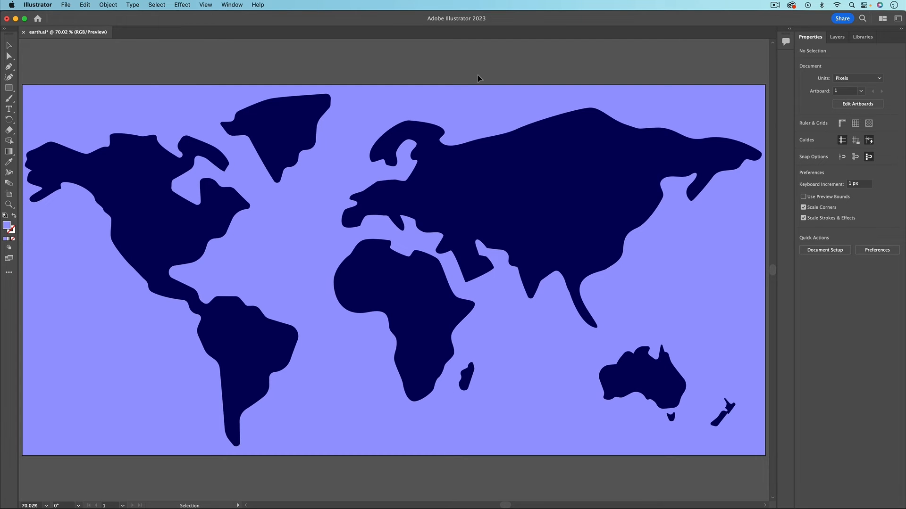
{"action": "left_click", "coordinate": [394, 270]}
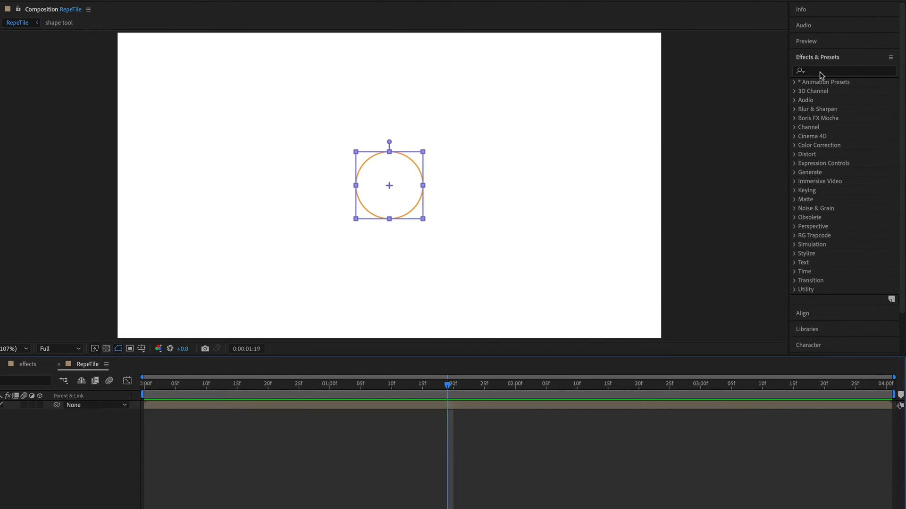
- Search 'rep', apply CC RepeTile and extend the tiling to fill the grid
{"action": "type", "text": "rep"}
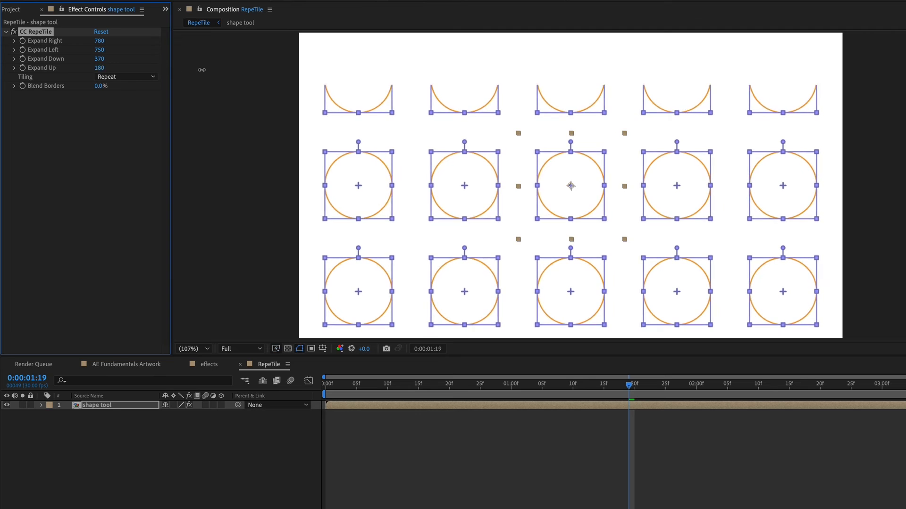
{"action": "left_click", "coordinate": [324, 383]}
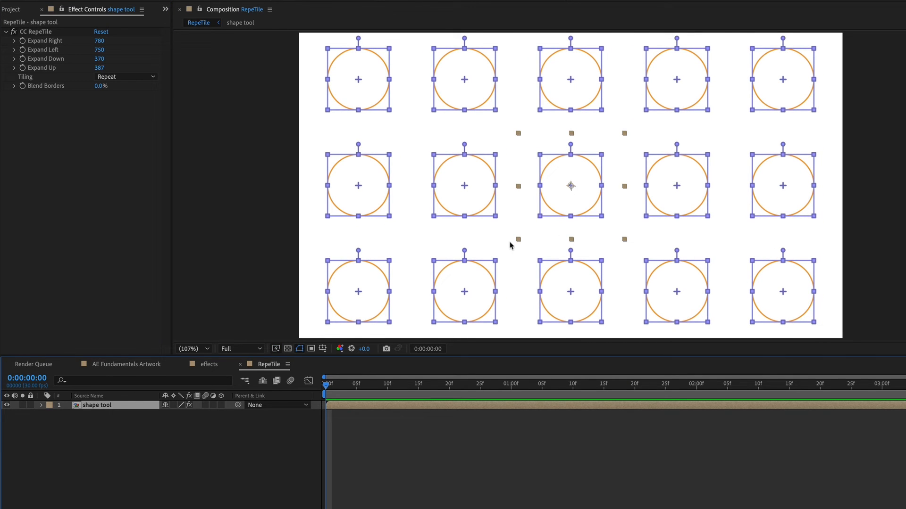
{"action": "mouse_move", "coordinate": [341, 497]}
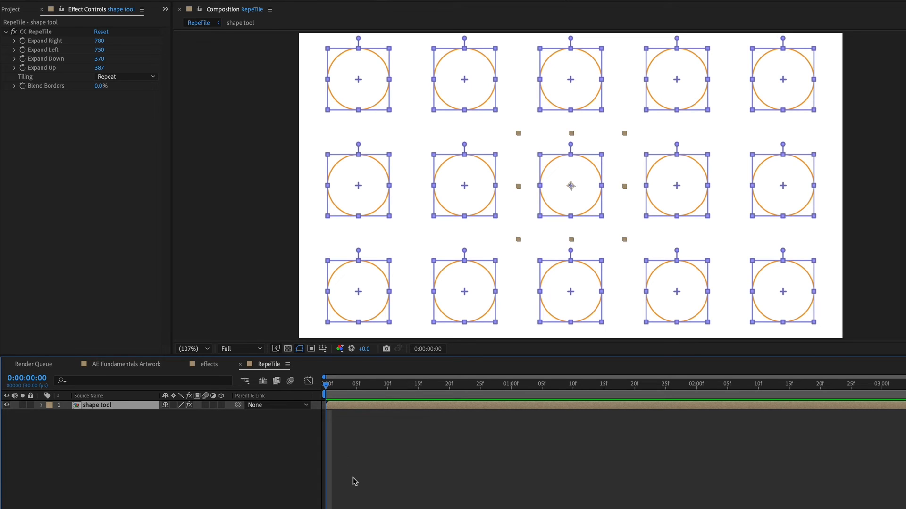
{"action": "mouse_move", "coordinate": [311, 477]}
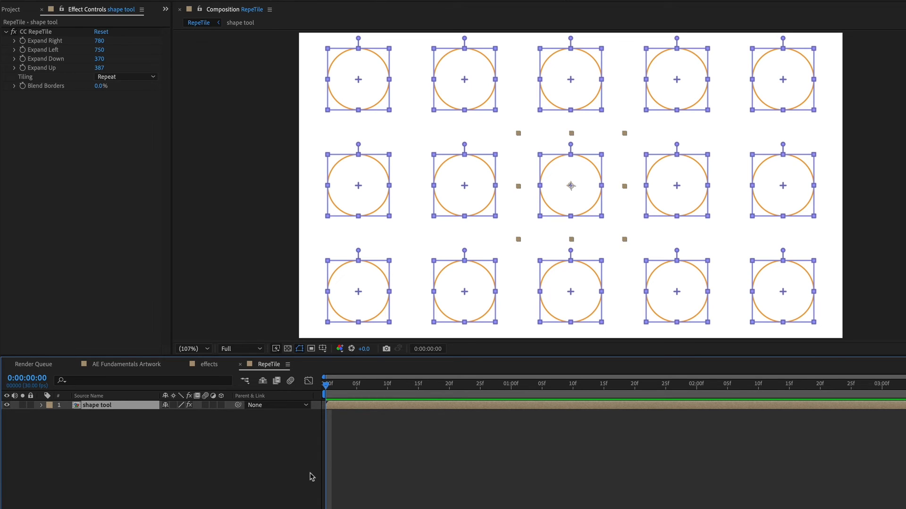
{"action": "left_click", "coordinate": [629, 383]}
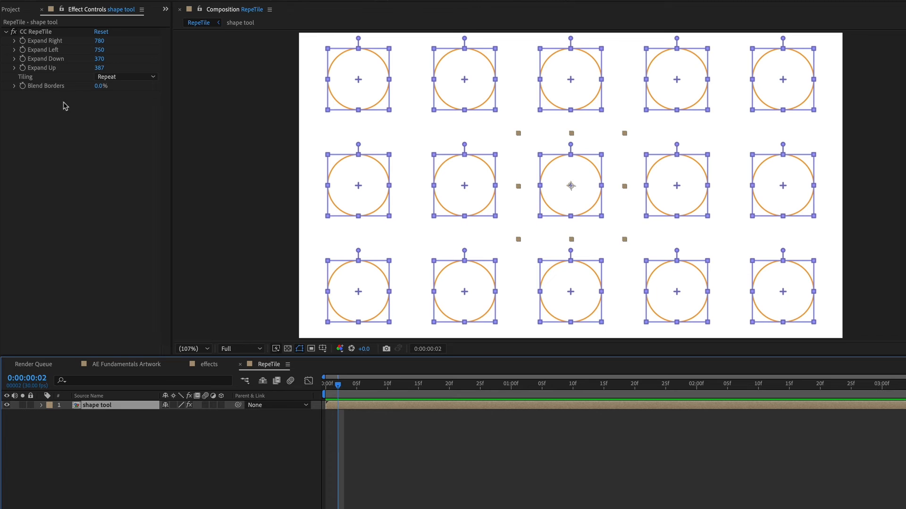
{"action": "left_click", "coordinate": [124, 77]}
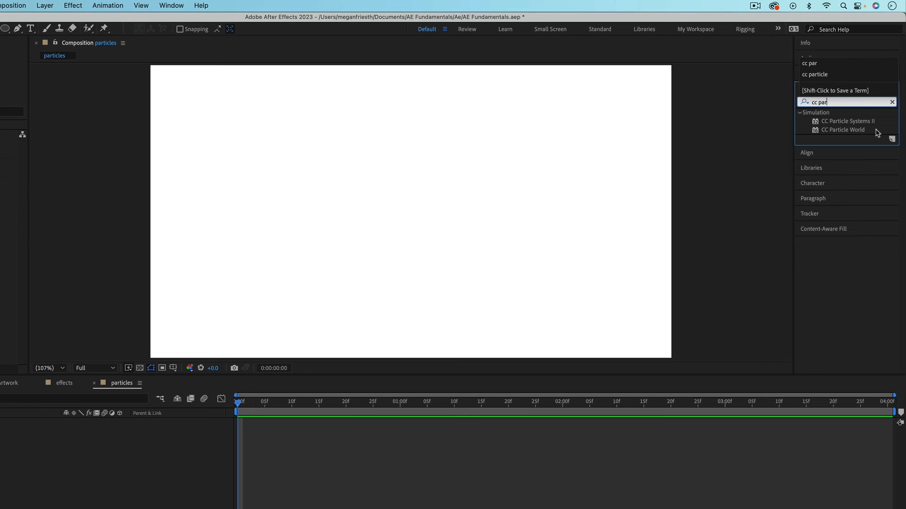
- Select CC Particle World and create a new comp-sized solid named particle
{"action": "left_click", "coordinate": [843, 129]}
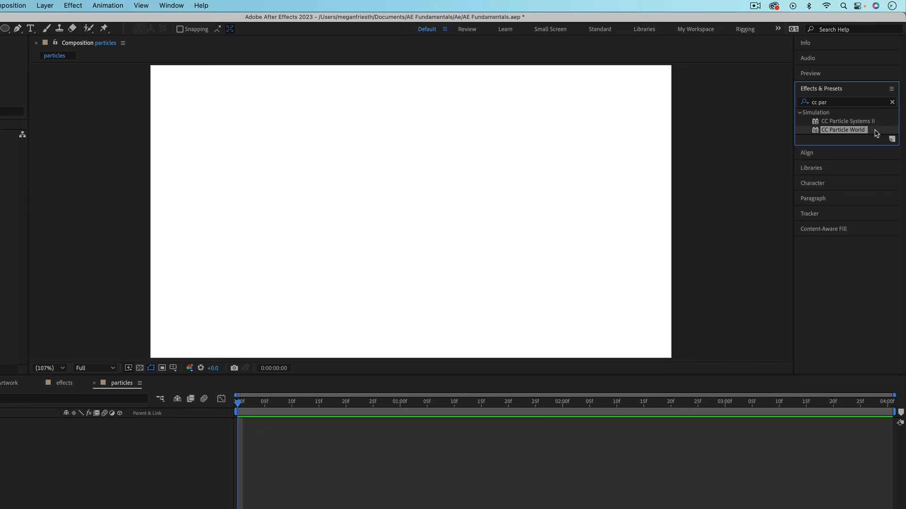
{"action": "mouse_move", "coordinate": [389, 159]}
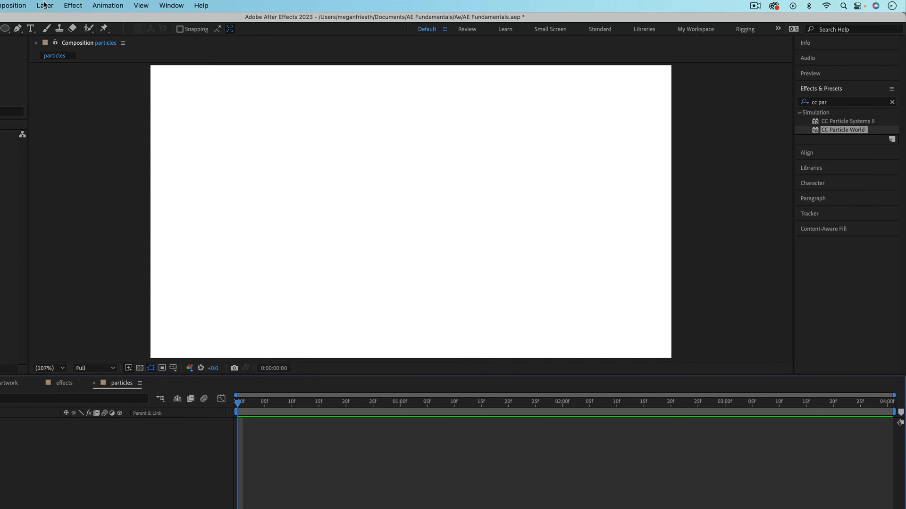
{"action": "left_click", "coordinate": [44, 5]}
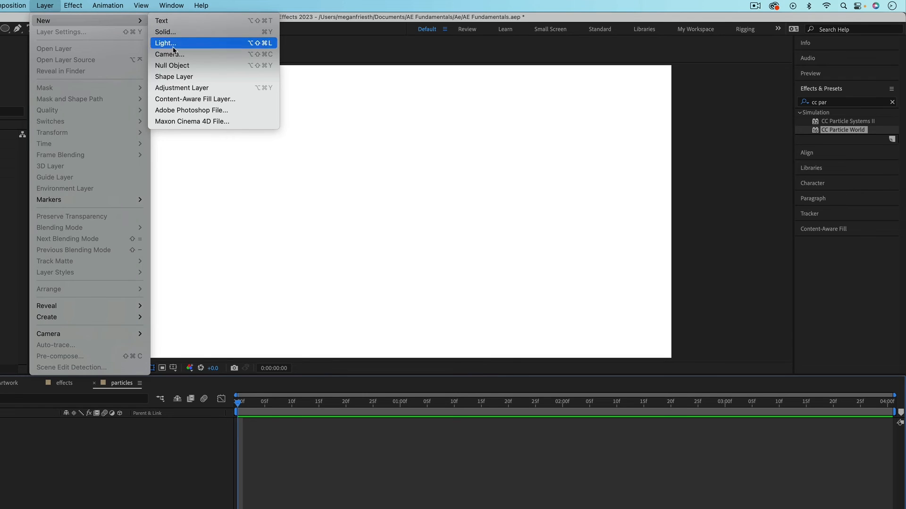
{"action": "left_click", "coordinate": [166, 31]}
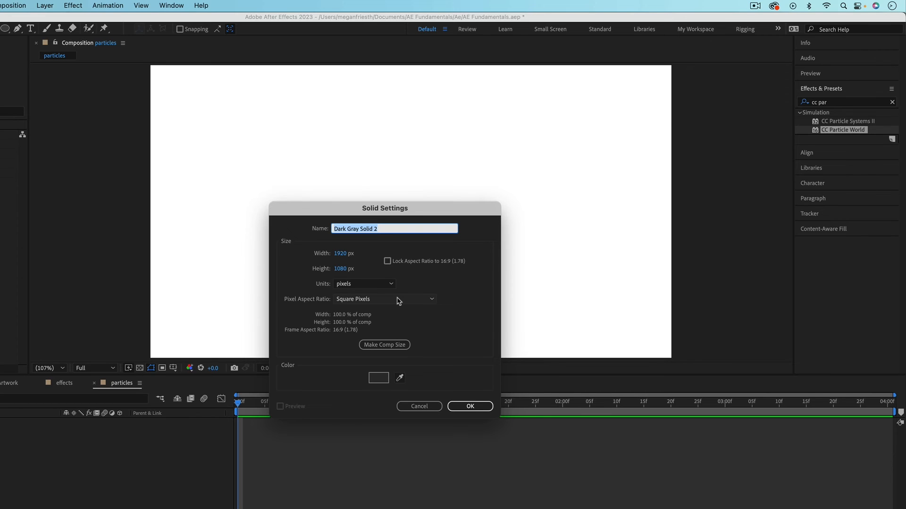
{"action": "type", "text": "partic"}
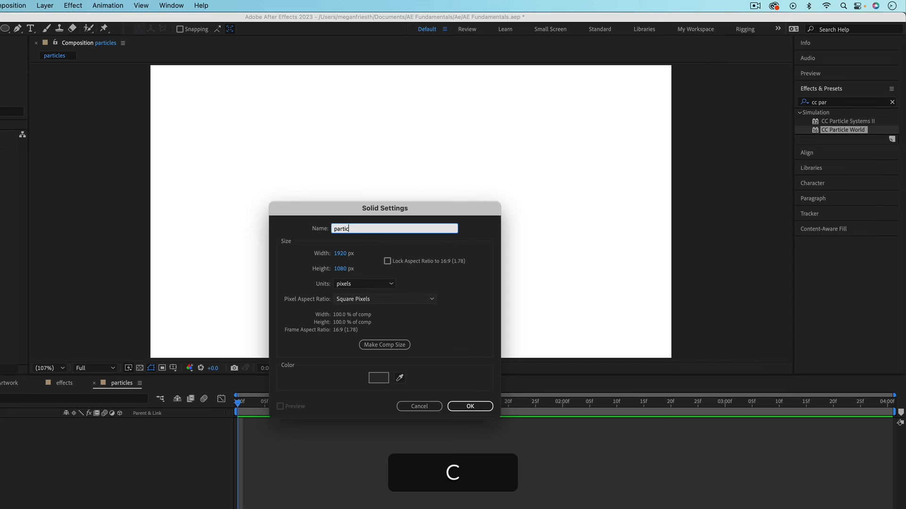
{"action": "left_click", "coordinate": [469, 406]}
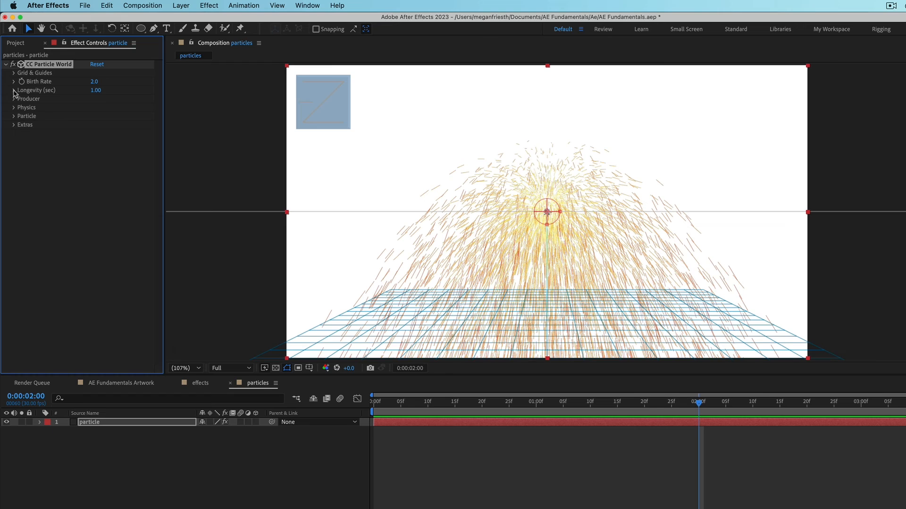
{"action": "mouse_move", "coordinate": [15, 110]}
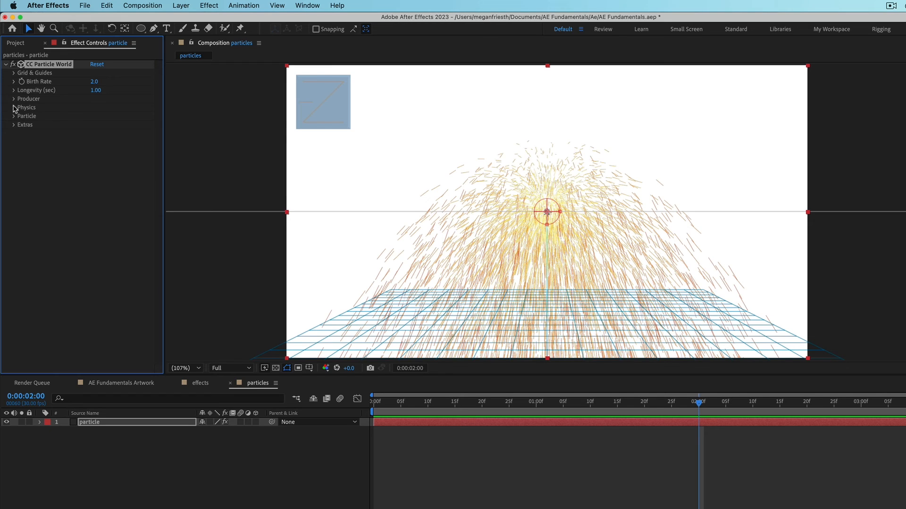
- Set CC Particle World's Particle Type to Bubble, with blue-purple birth and teal death colors
{"action": "left_click", "coordinate": [13, 116]}
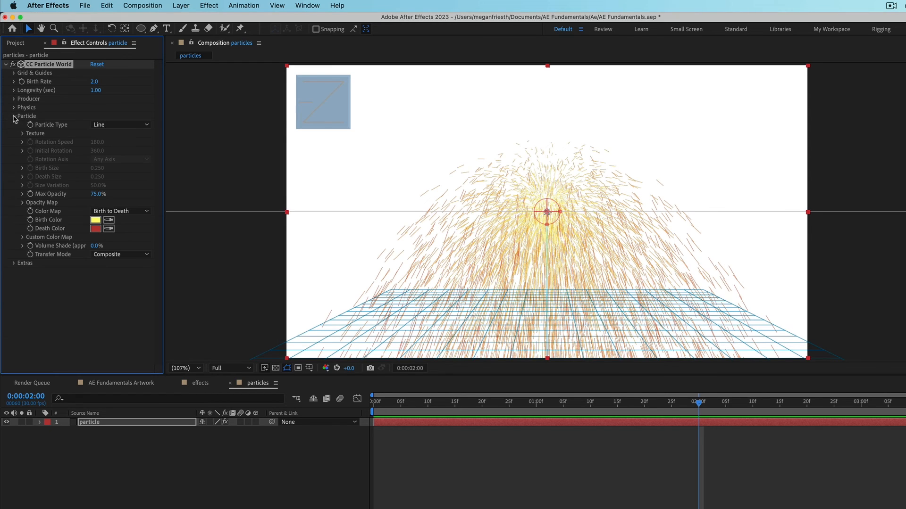
{"action": "left_click", "coordinate": [119, 124]}
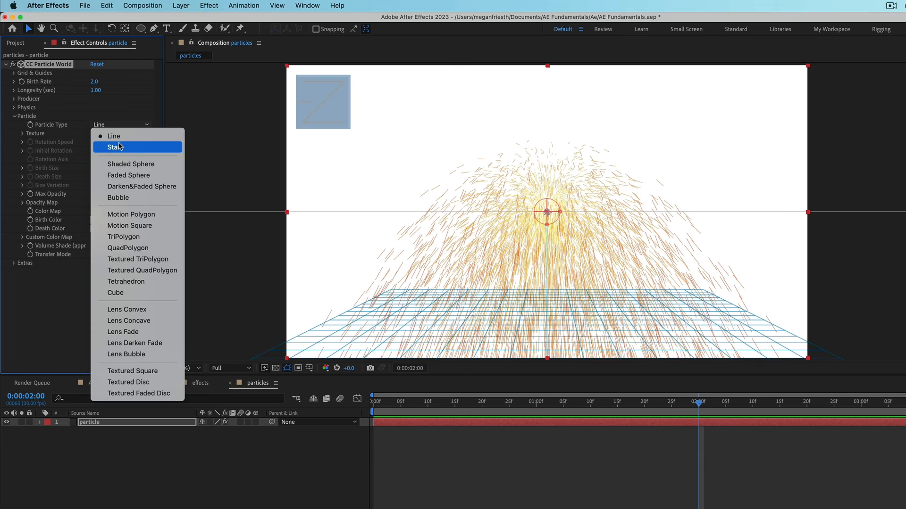
{"action": "left_click", "coordinate": [118, 198]}
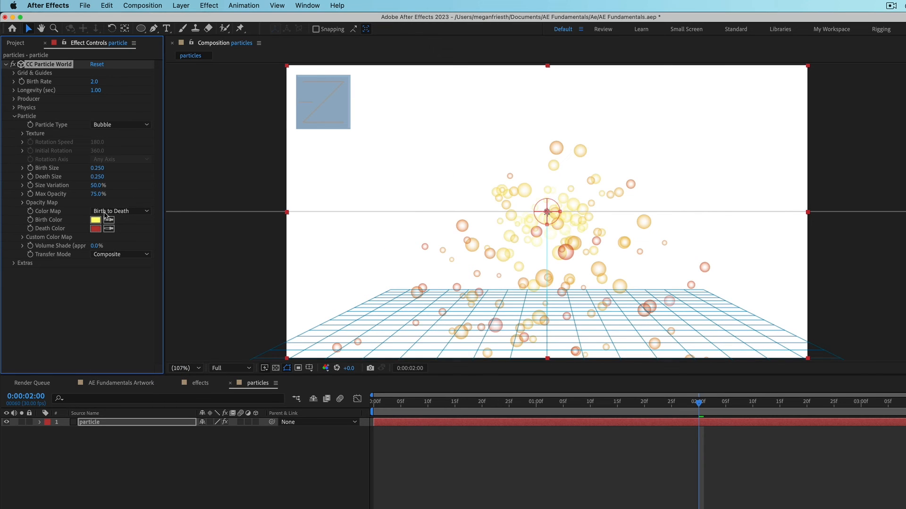
{"action": "left_click", "coordinate": [95, 219]}
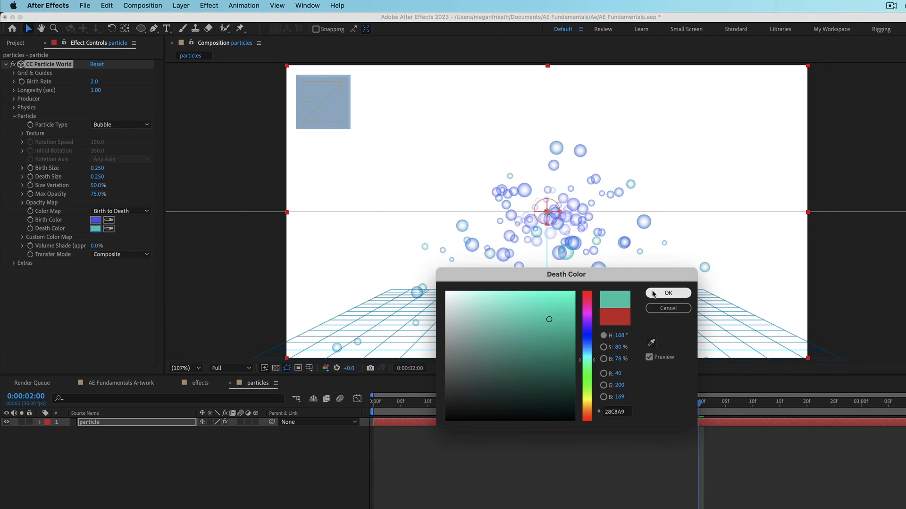
{"action": "left_click", "coordinate": [668, 293]}
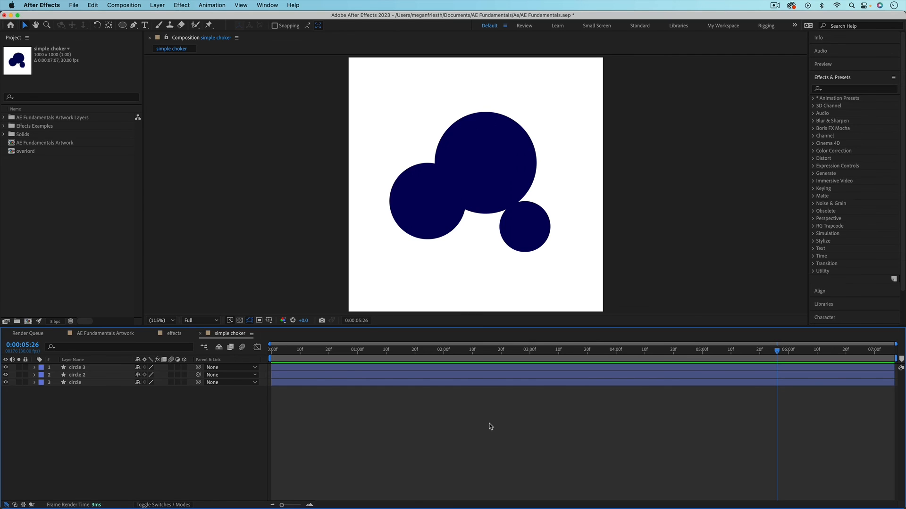
{"action": "mouse_move", "coordinate": [484, 424]}
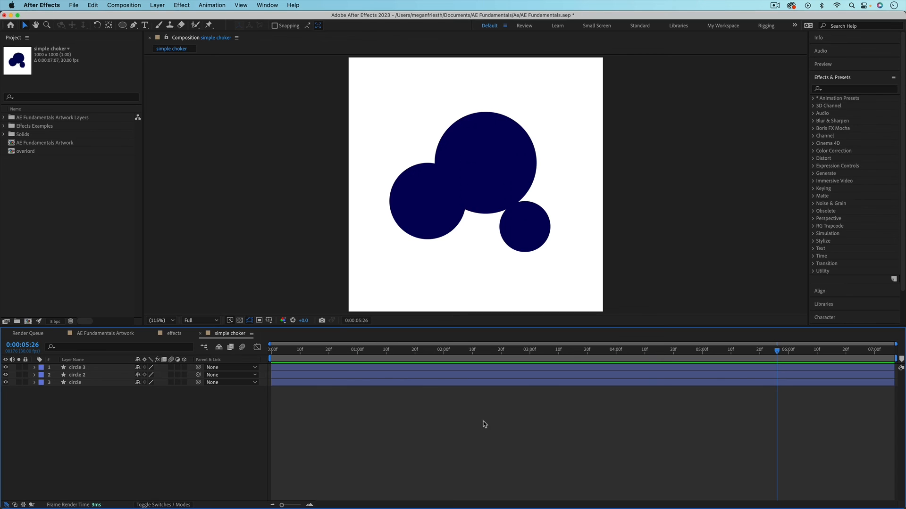
- Add a new adjustment layer above the three circles in the simple choker comp
{"action": "left_click", "coordinate": [156, 4]}
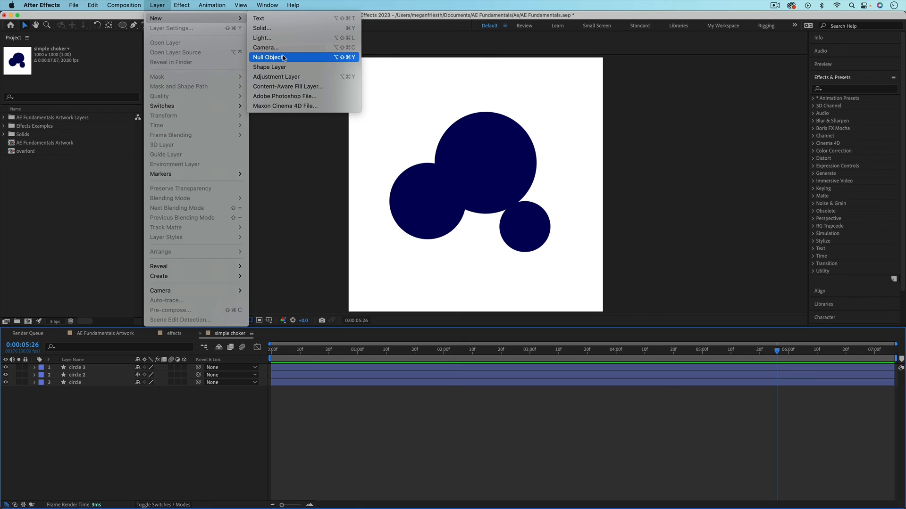
{"action": "mouse_move", "coordinate": [277, 77]}
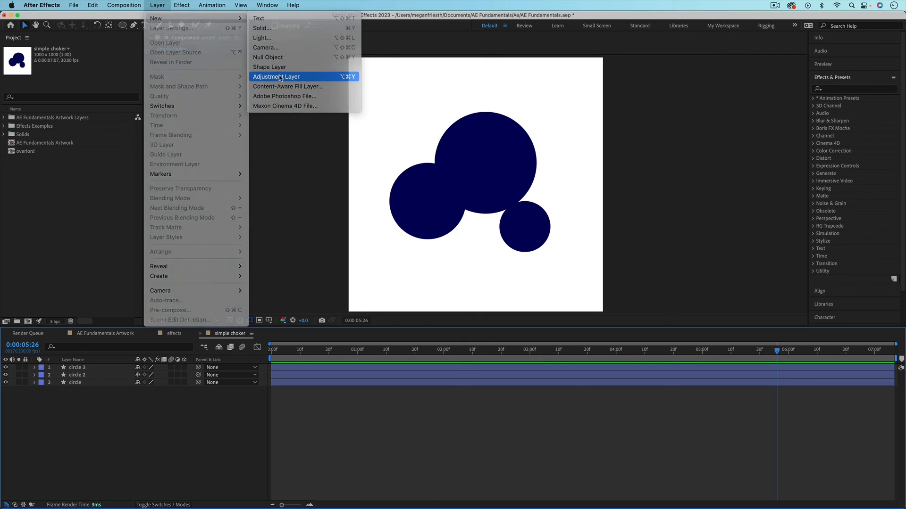
{"action": "left_click", "coordinate": [276, 76]}
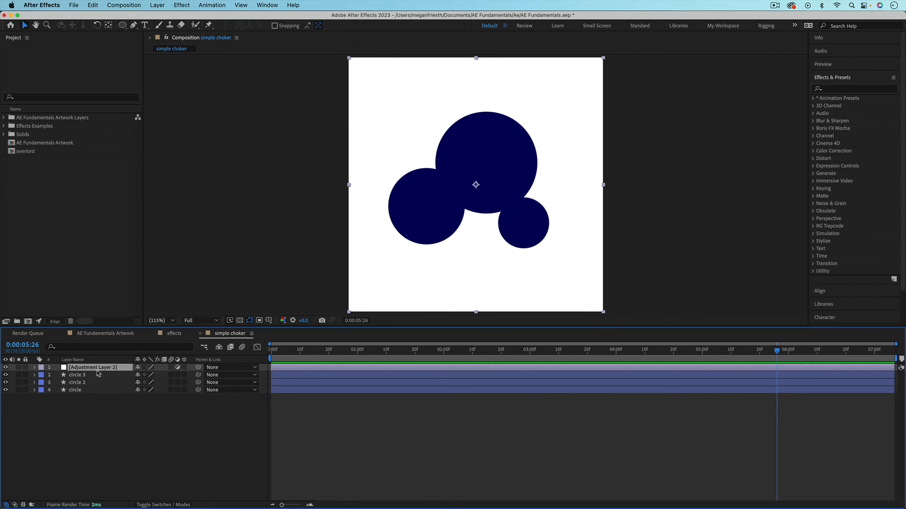
{"action": "mouse_move", "coordinate": [759, 137]}
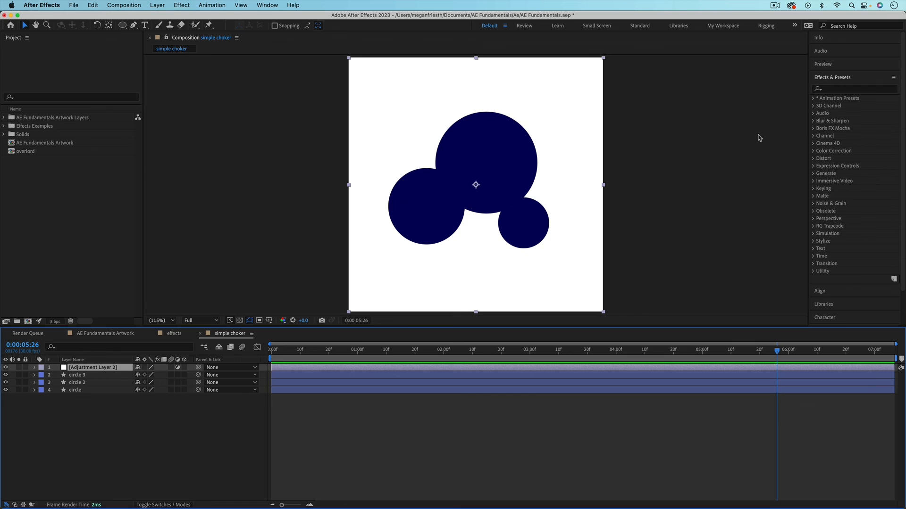
{"action": "left_click", "coordinate": [854, 88]}
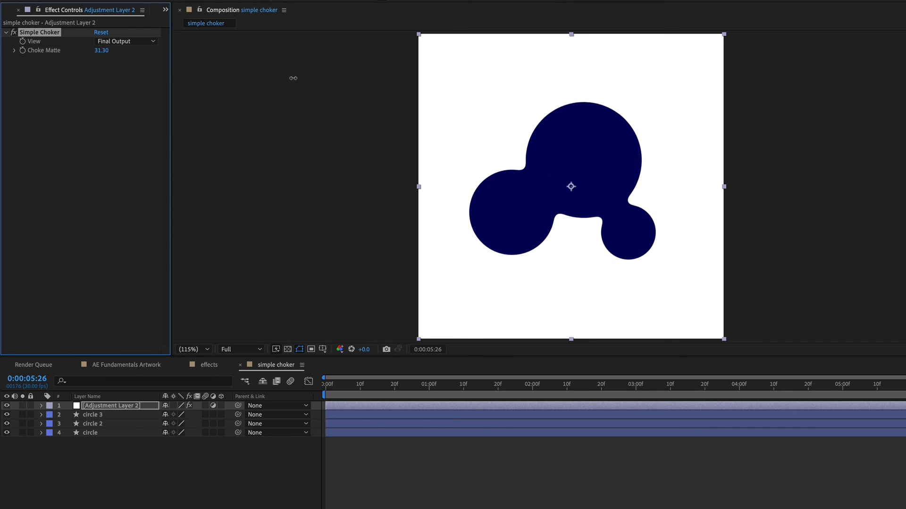
- Nudge Simple Choker's Choke Matte to 31.9, then toggle the effect off to compare
{"action": "left_click_drag", "start_coordinate": [102, 50], "coordinate": [105, 50]}
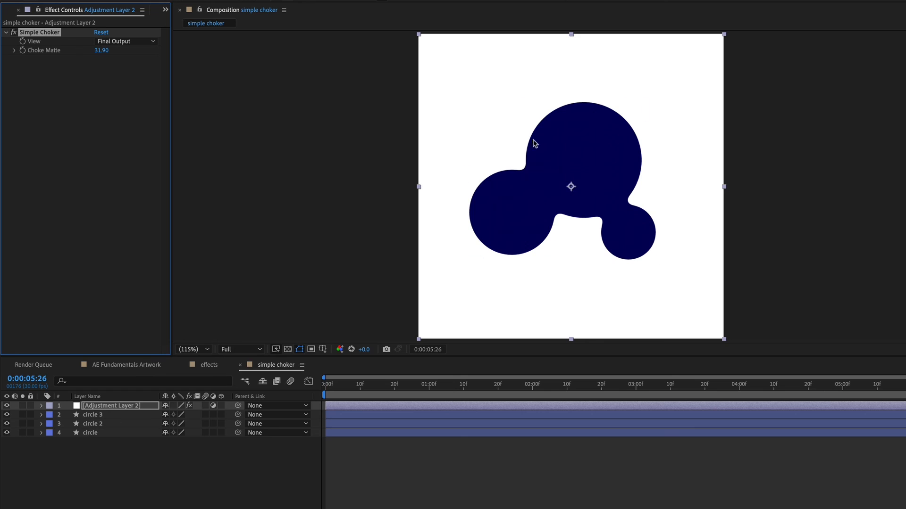
{"action": "mouse_move", "coordinate": [191, 419]}
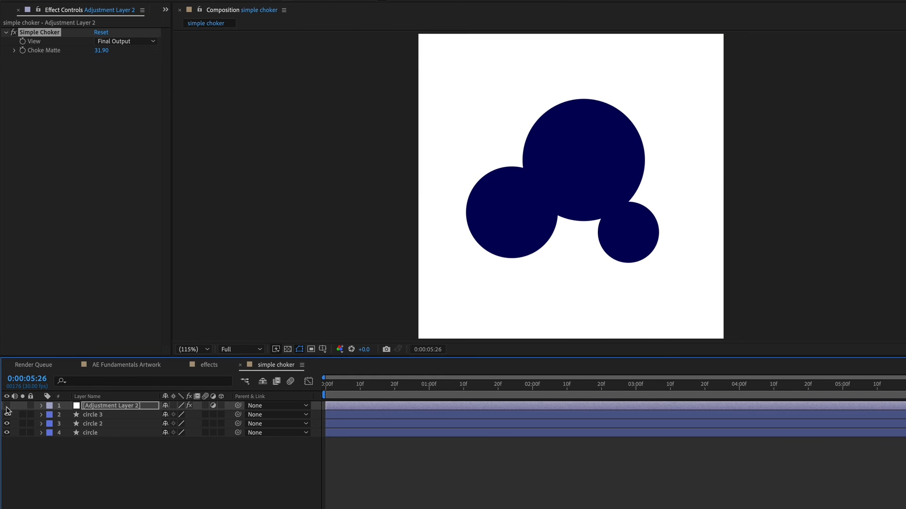
{"action": "left_click", "coordinate": [113, 406]}
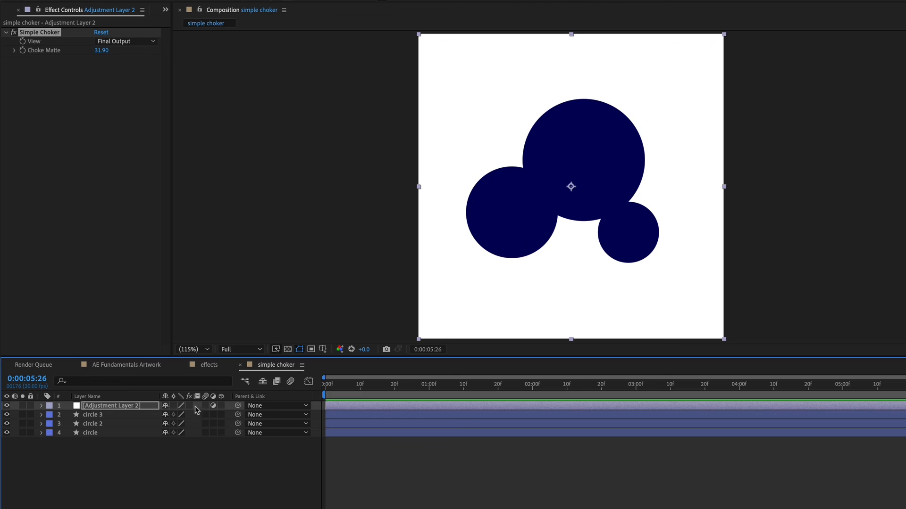
{"action": "mouse_move", "coordinate": [193, 410]}
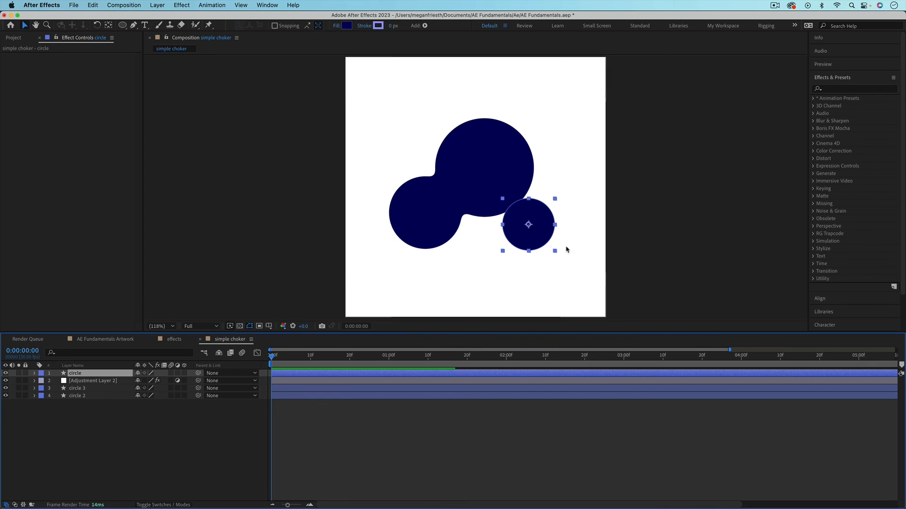
{"action": "mouse_move", "coordinate": [522, 194]}
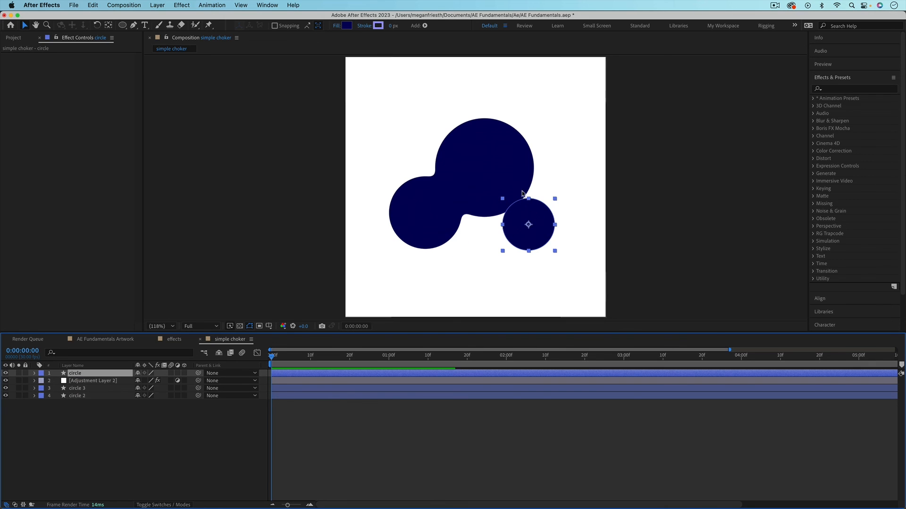